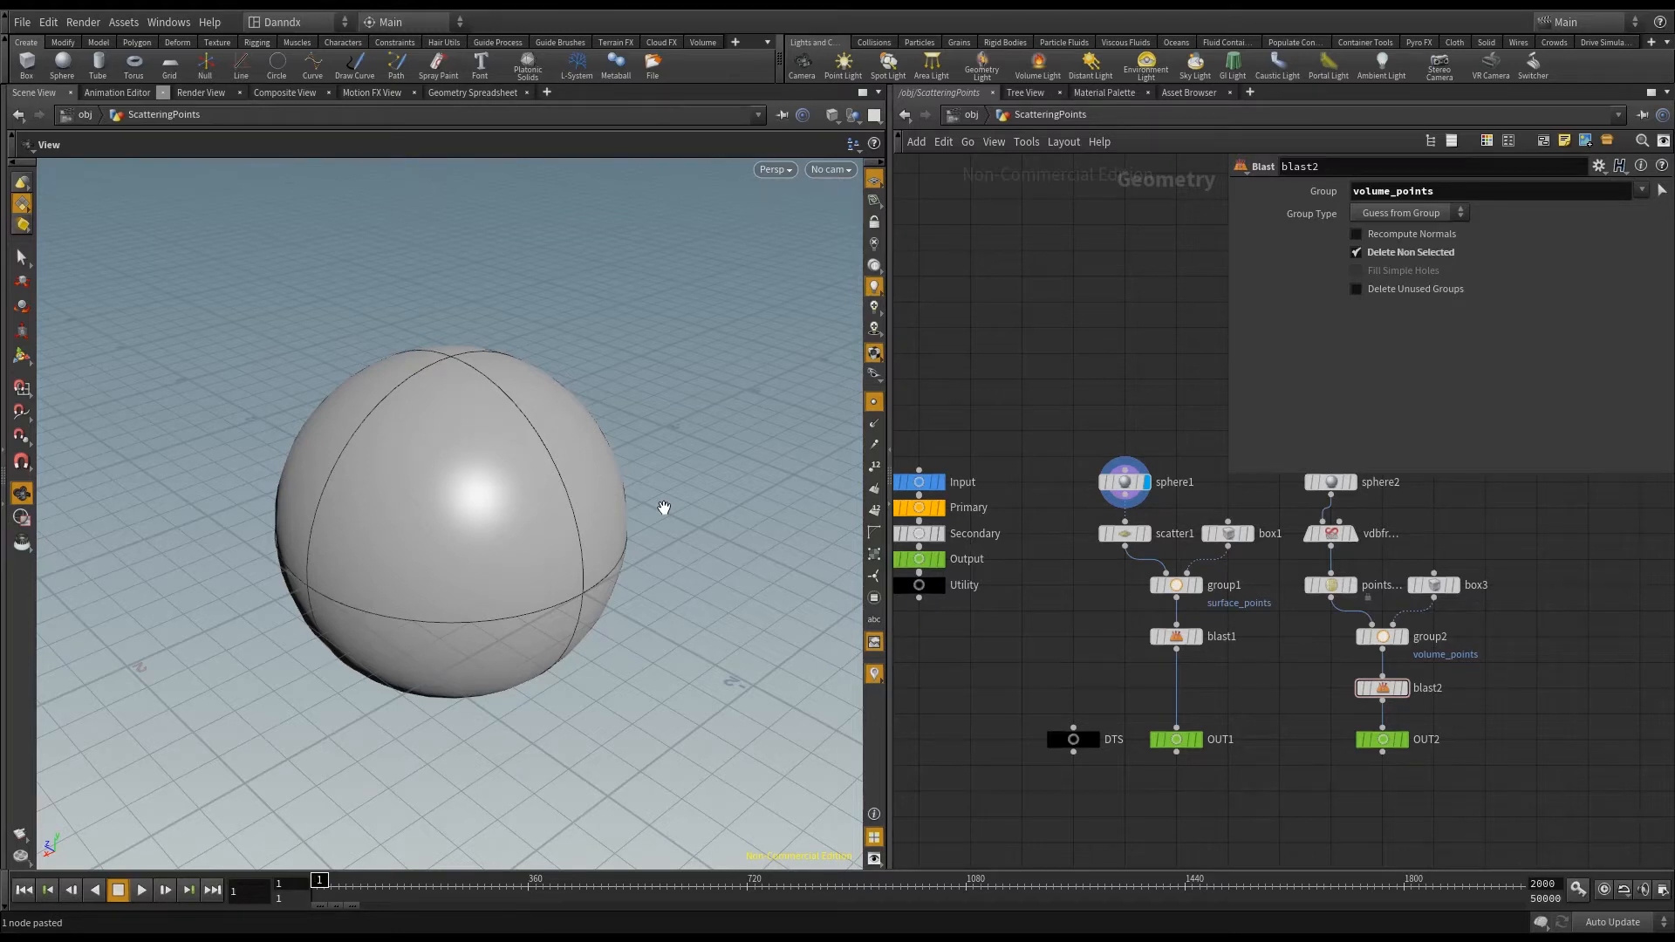
mouse_move(710, 503)
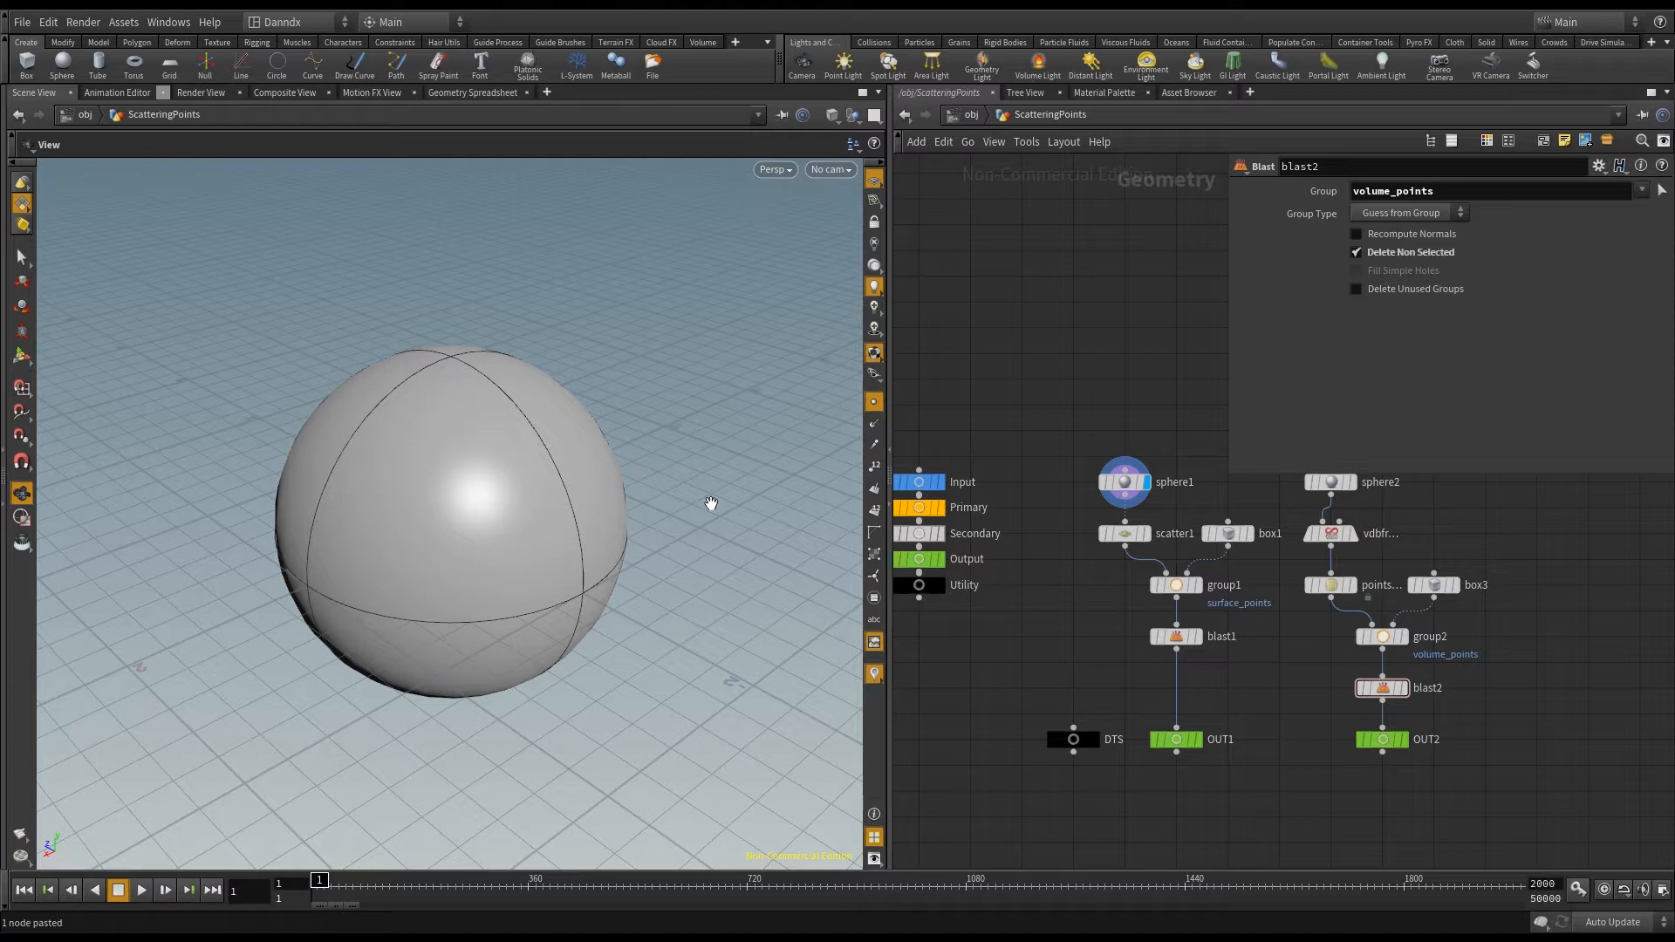
mouse_move(696, 522)
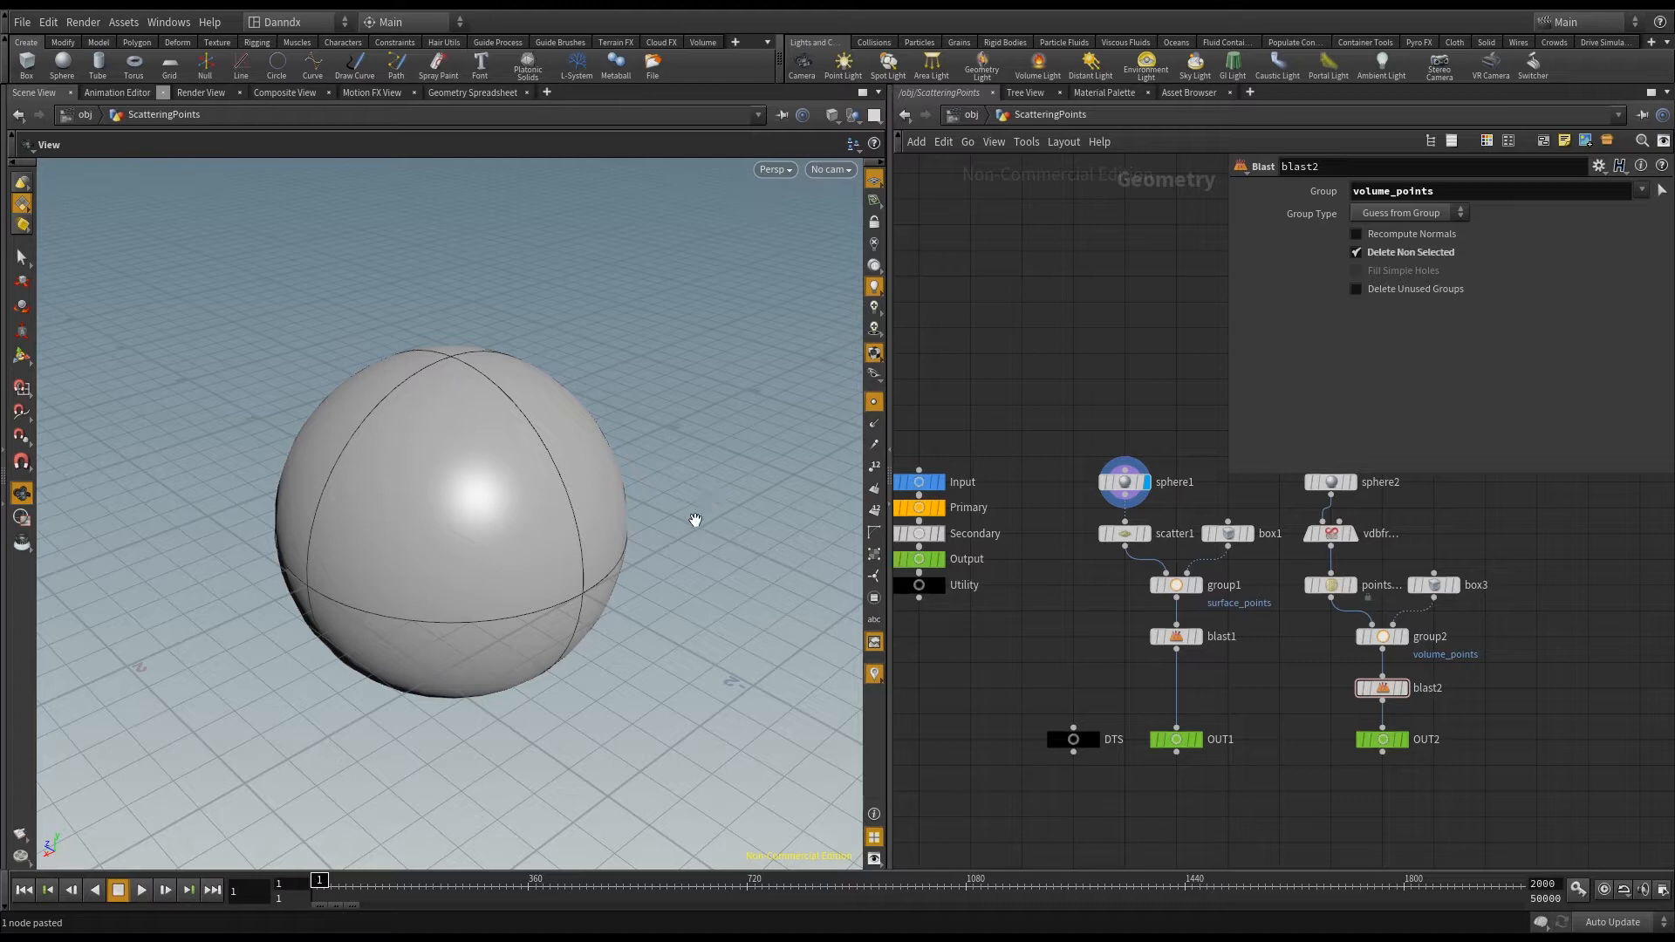
mouse_move(778, 523)
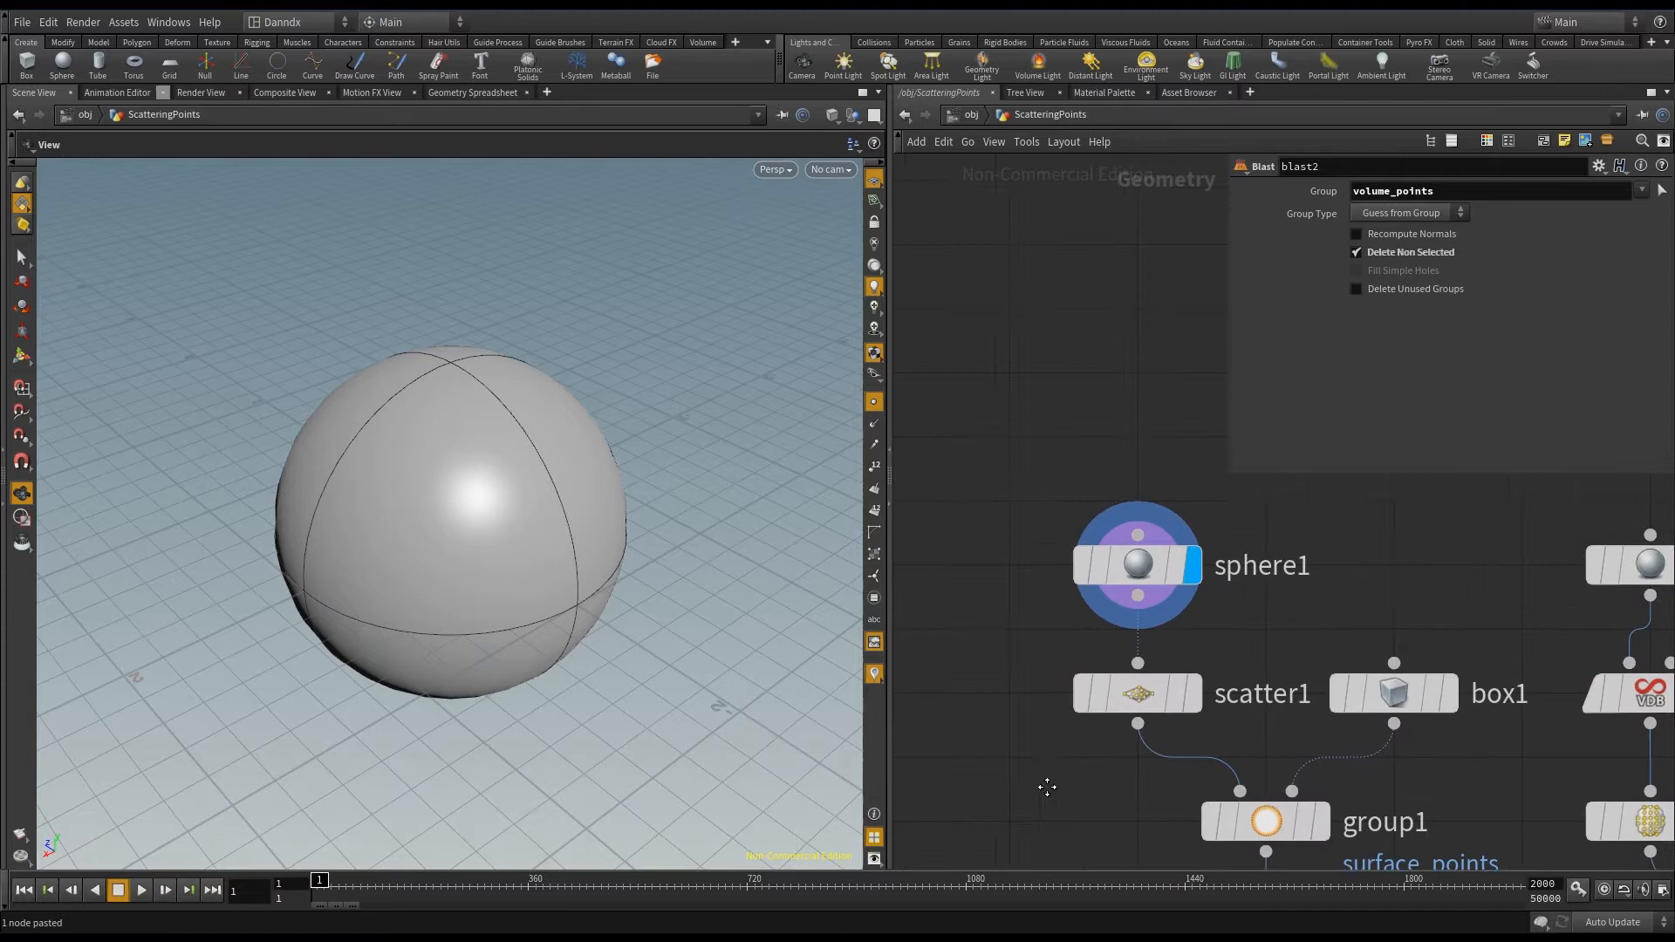
- Display scatter1 to see its roughly 2059 points spread over the first sphere
click(1137, 692)
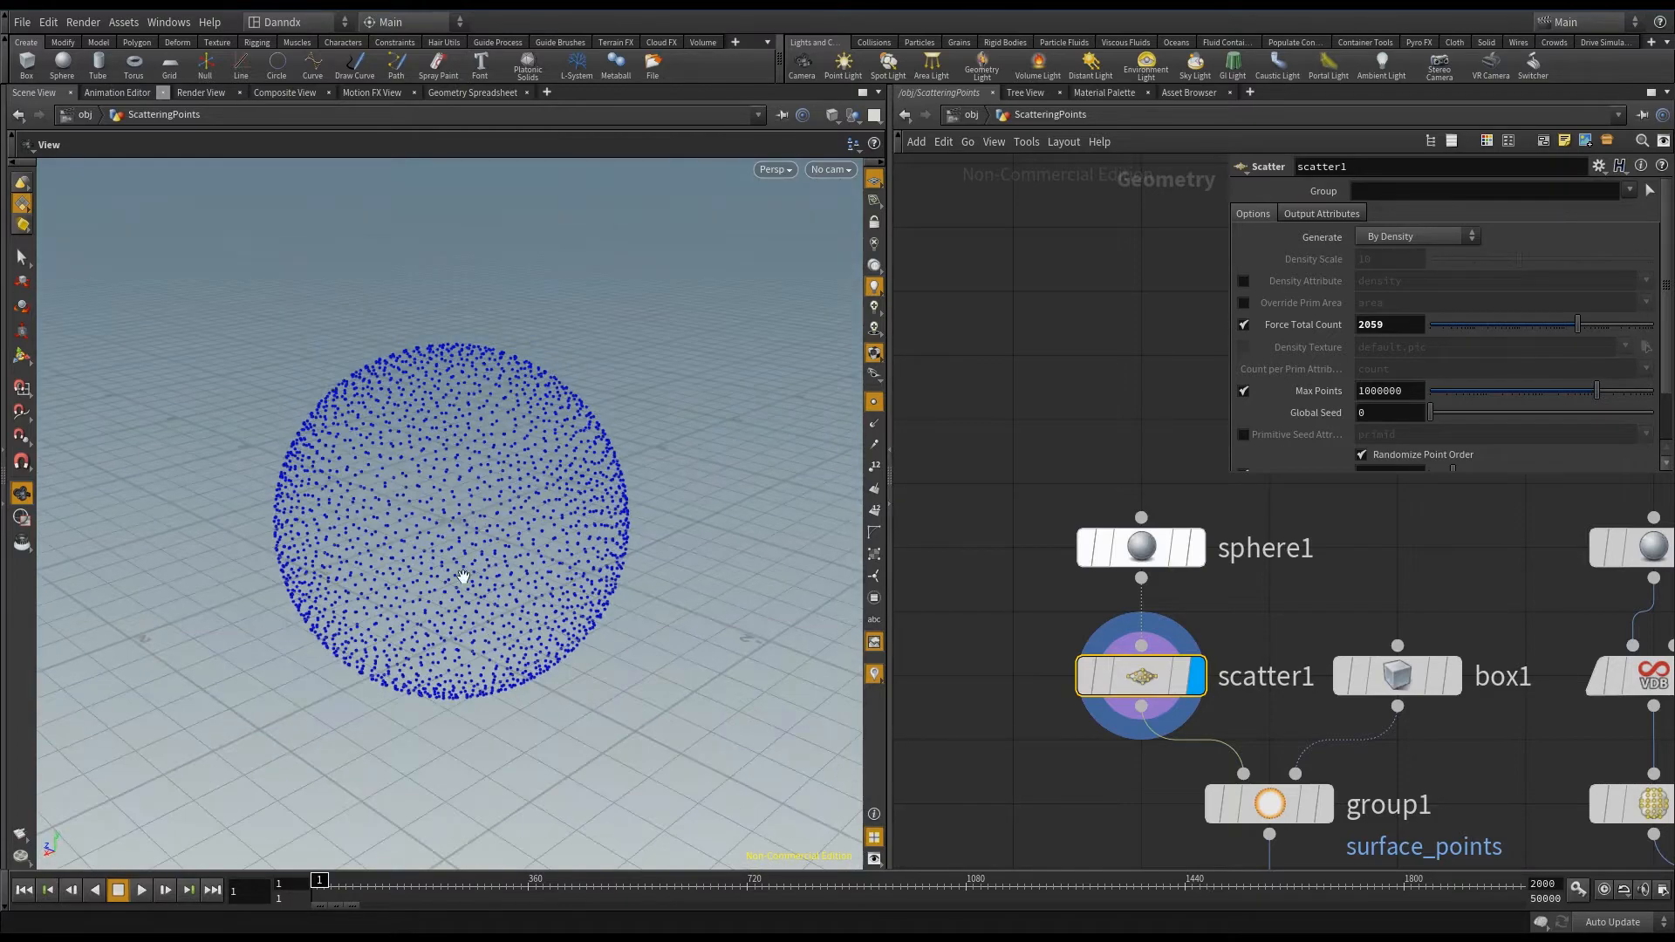
scroll(up, 3)
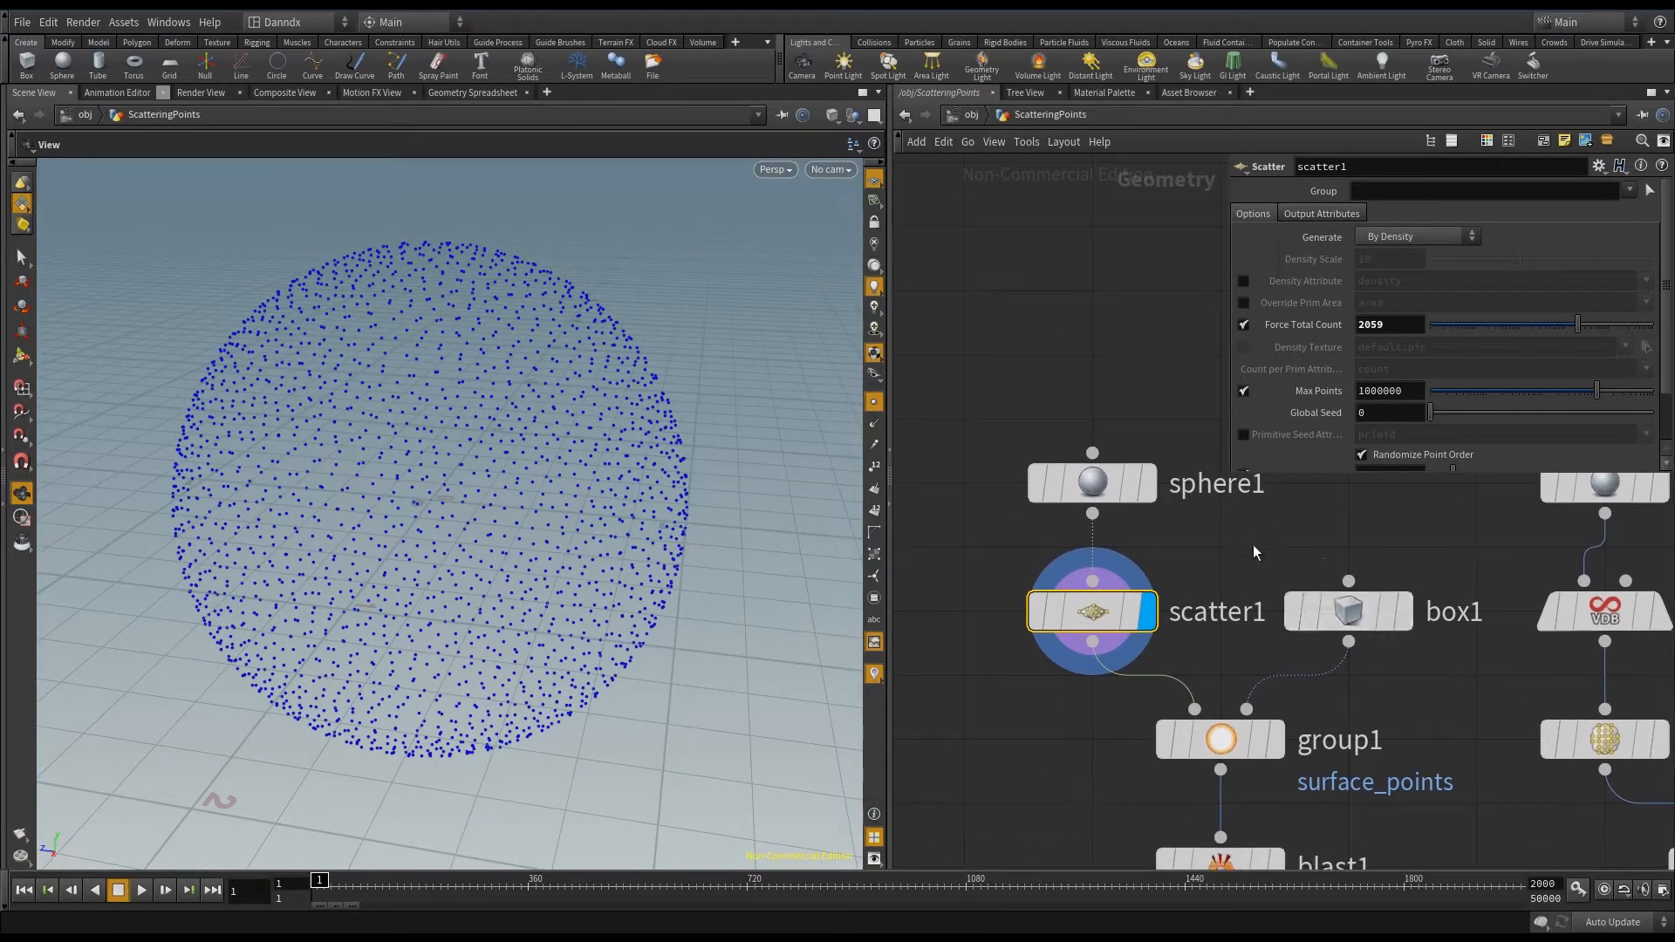
mouse_move(1348, 610)
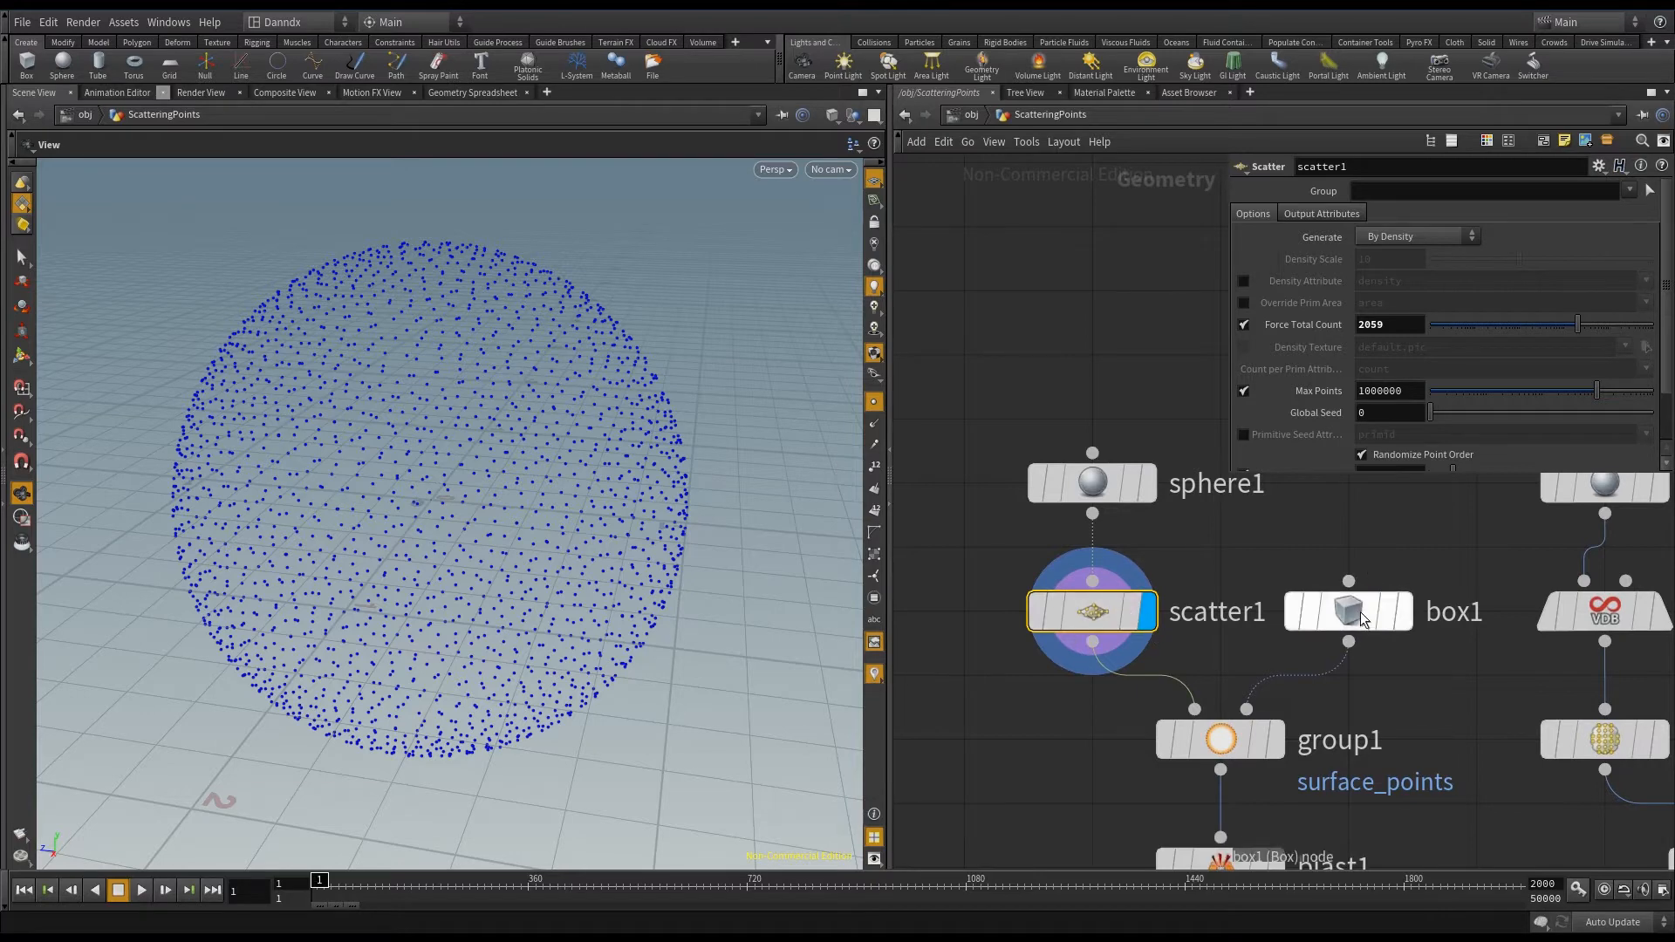
scroll(down, 3)
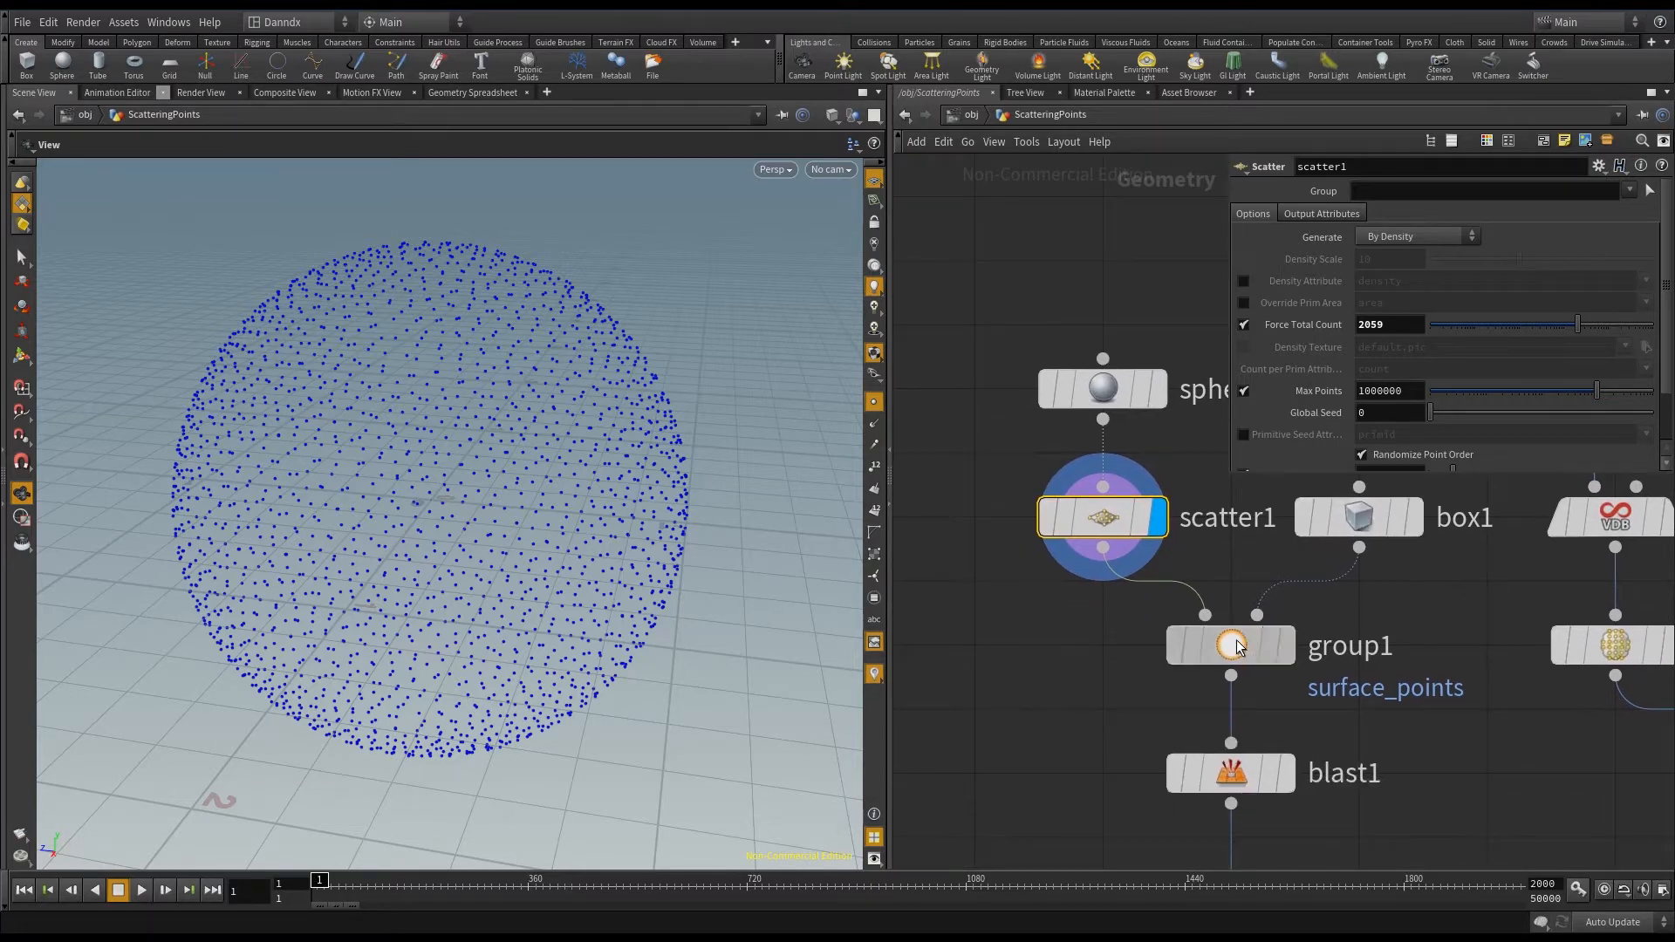
- Keep group1's Bounding Object type and display its surface_points with the slicing box
click(1230, 646)
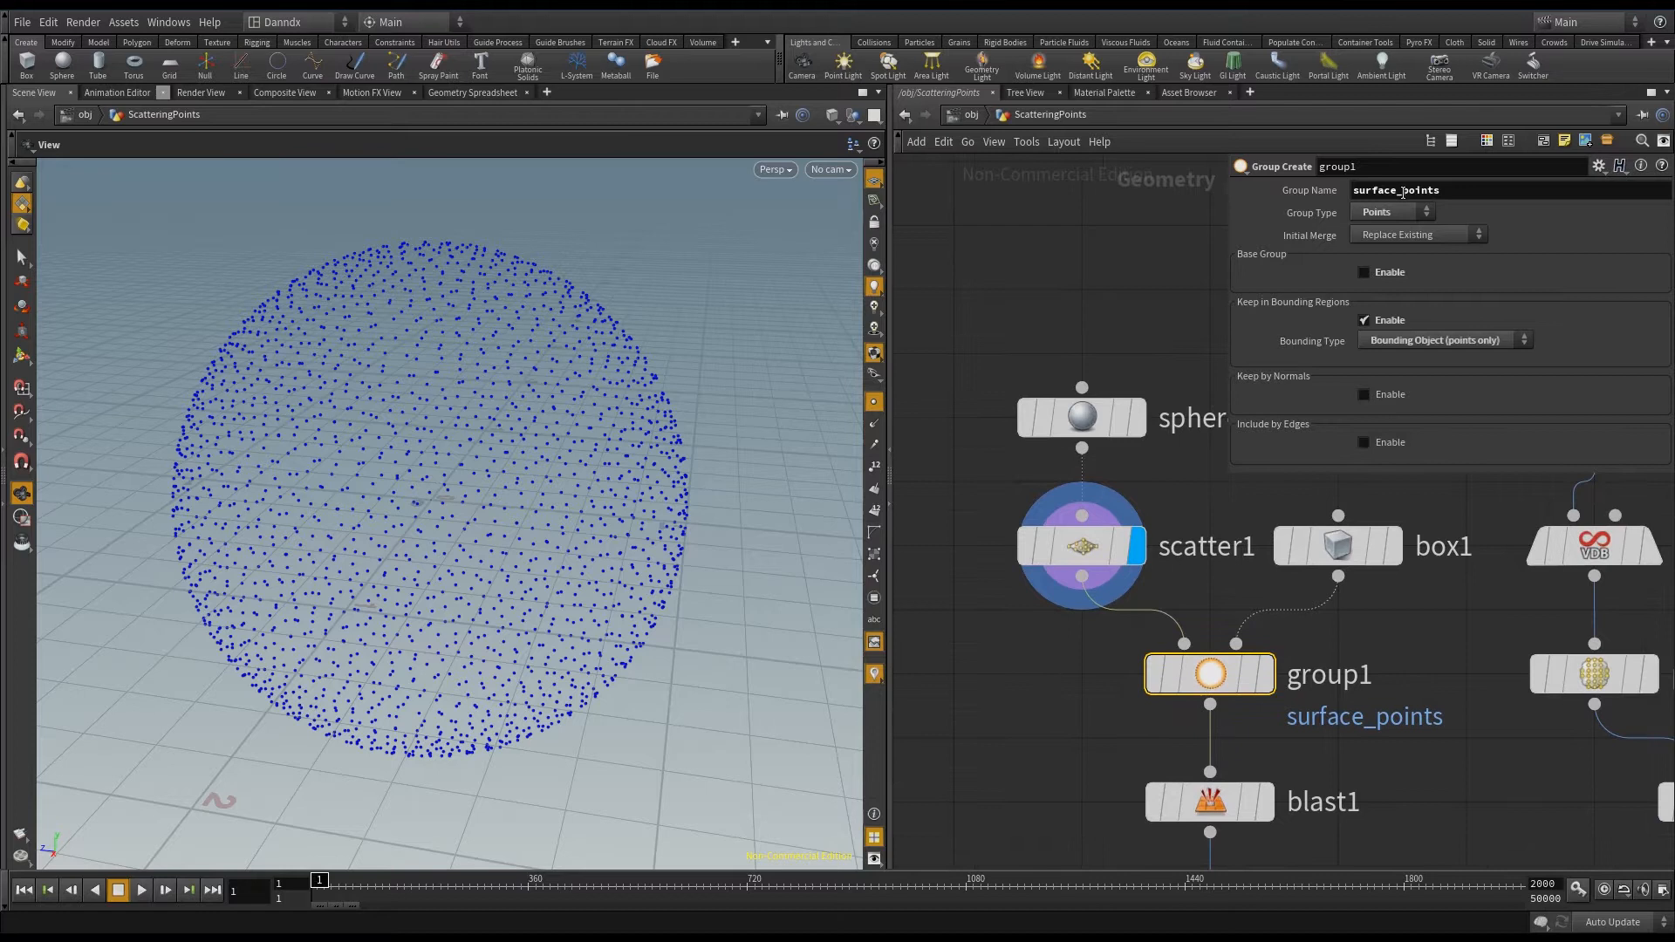
mouse_move(1394, 348)
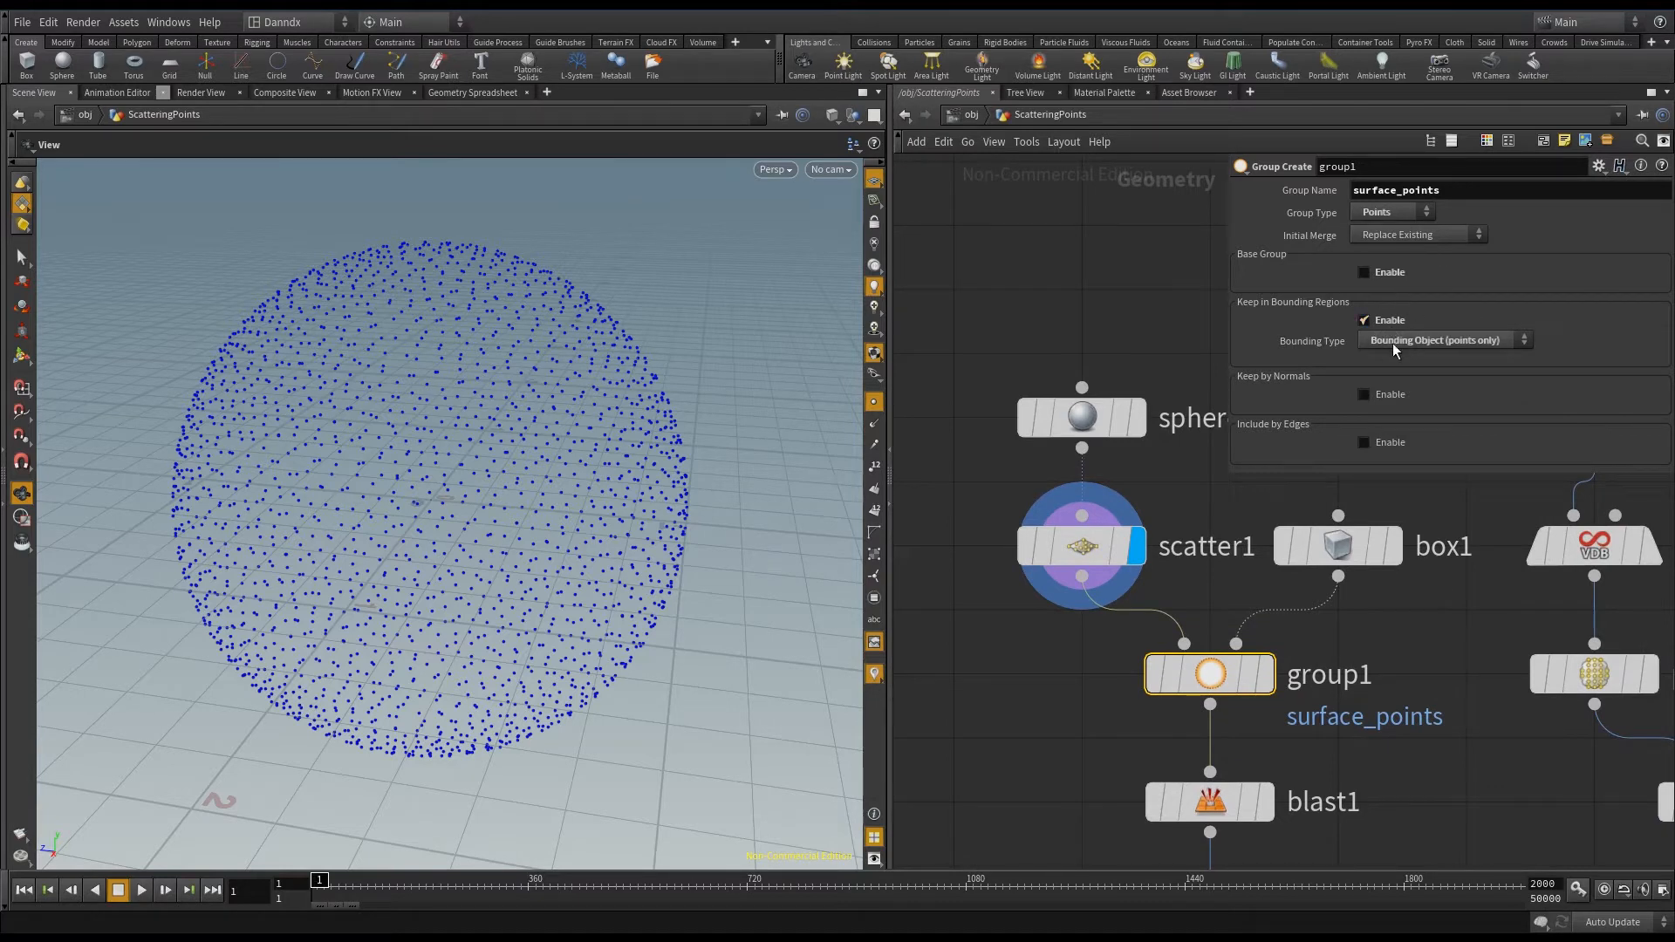
click(1443, 340)
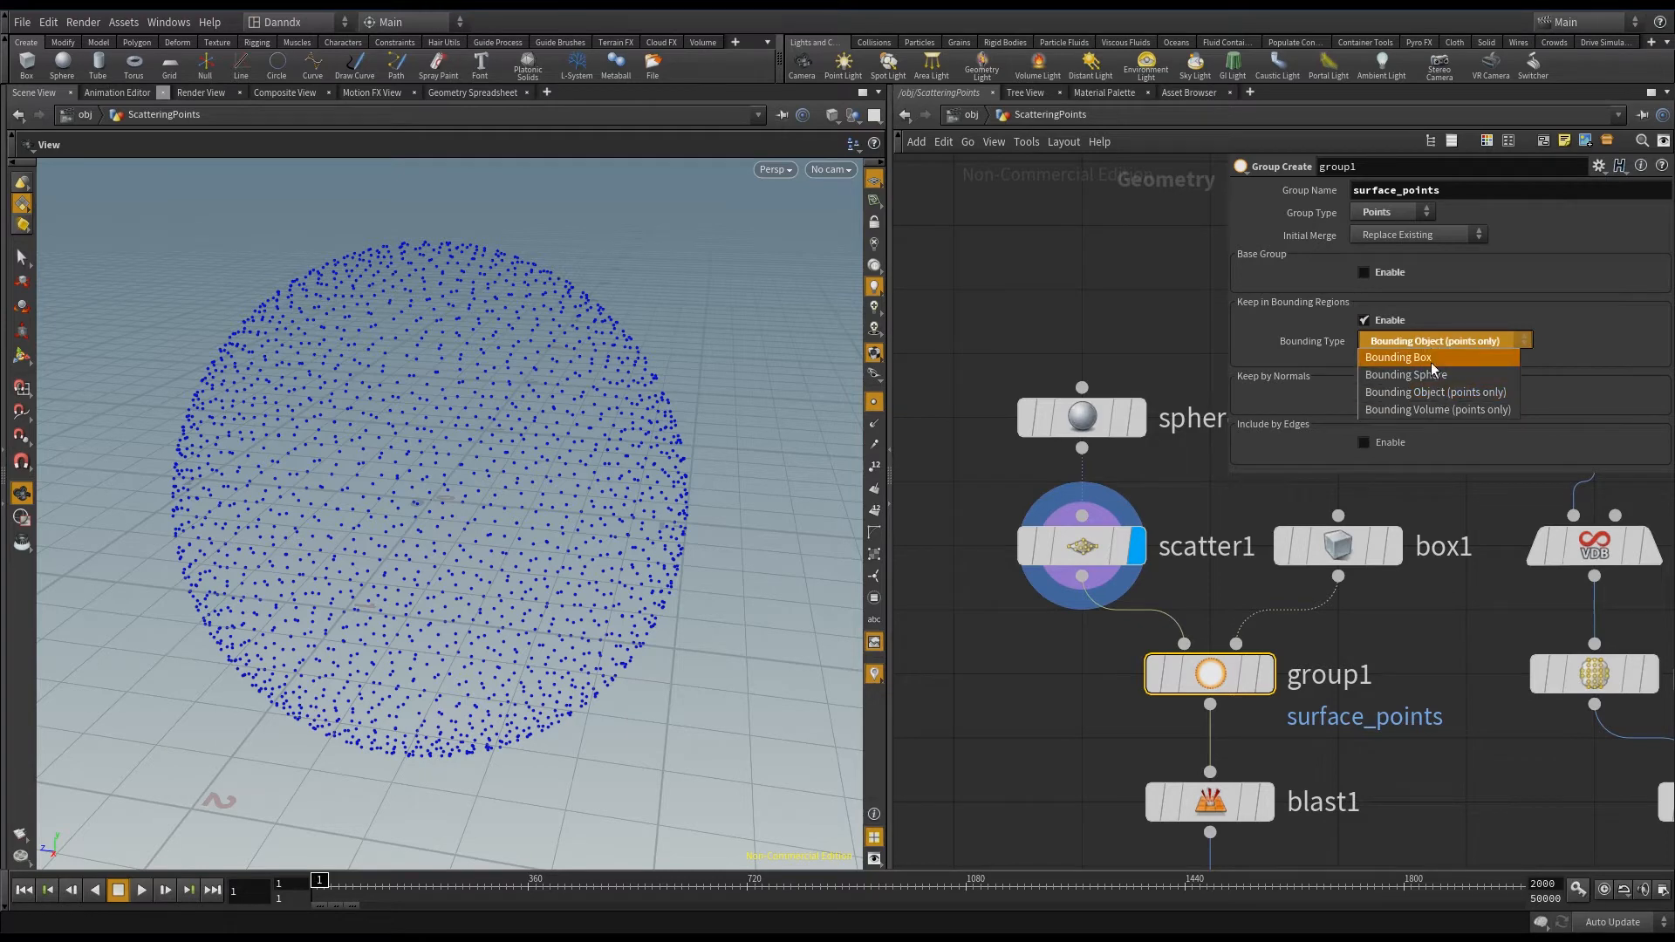
click(1434, 391)
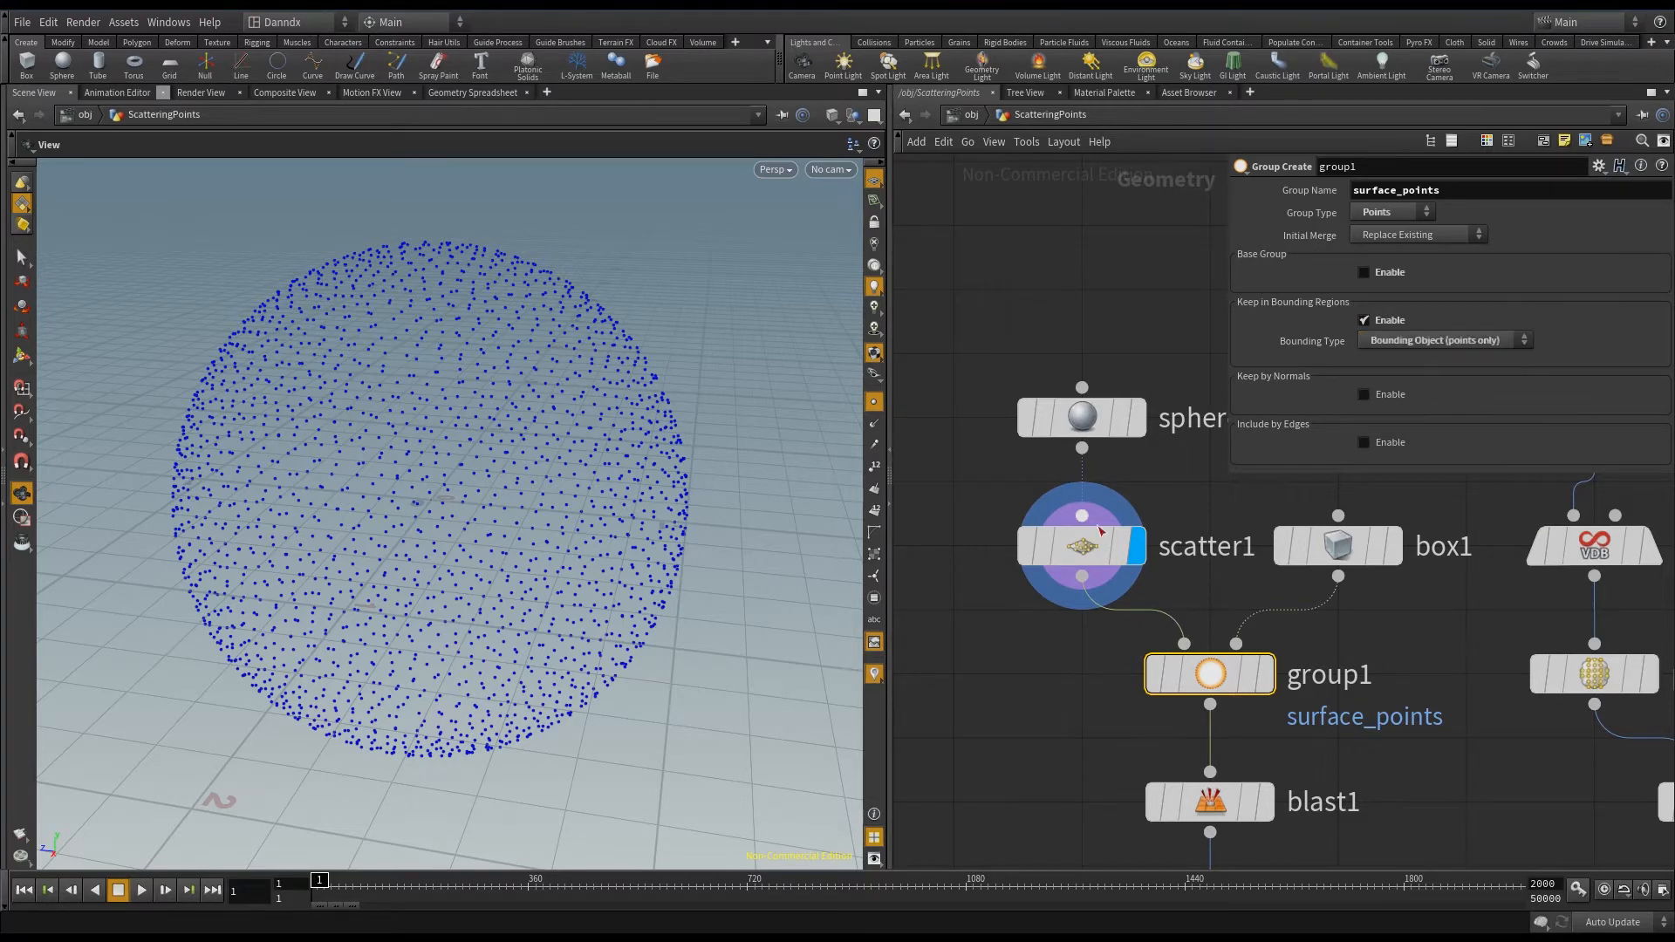
click(1207, 673)
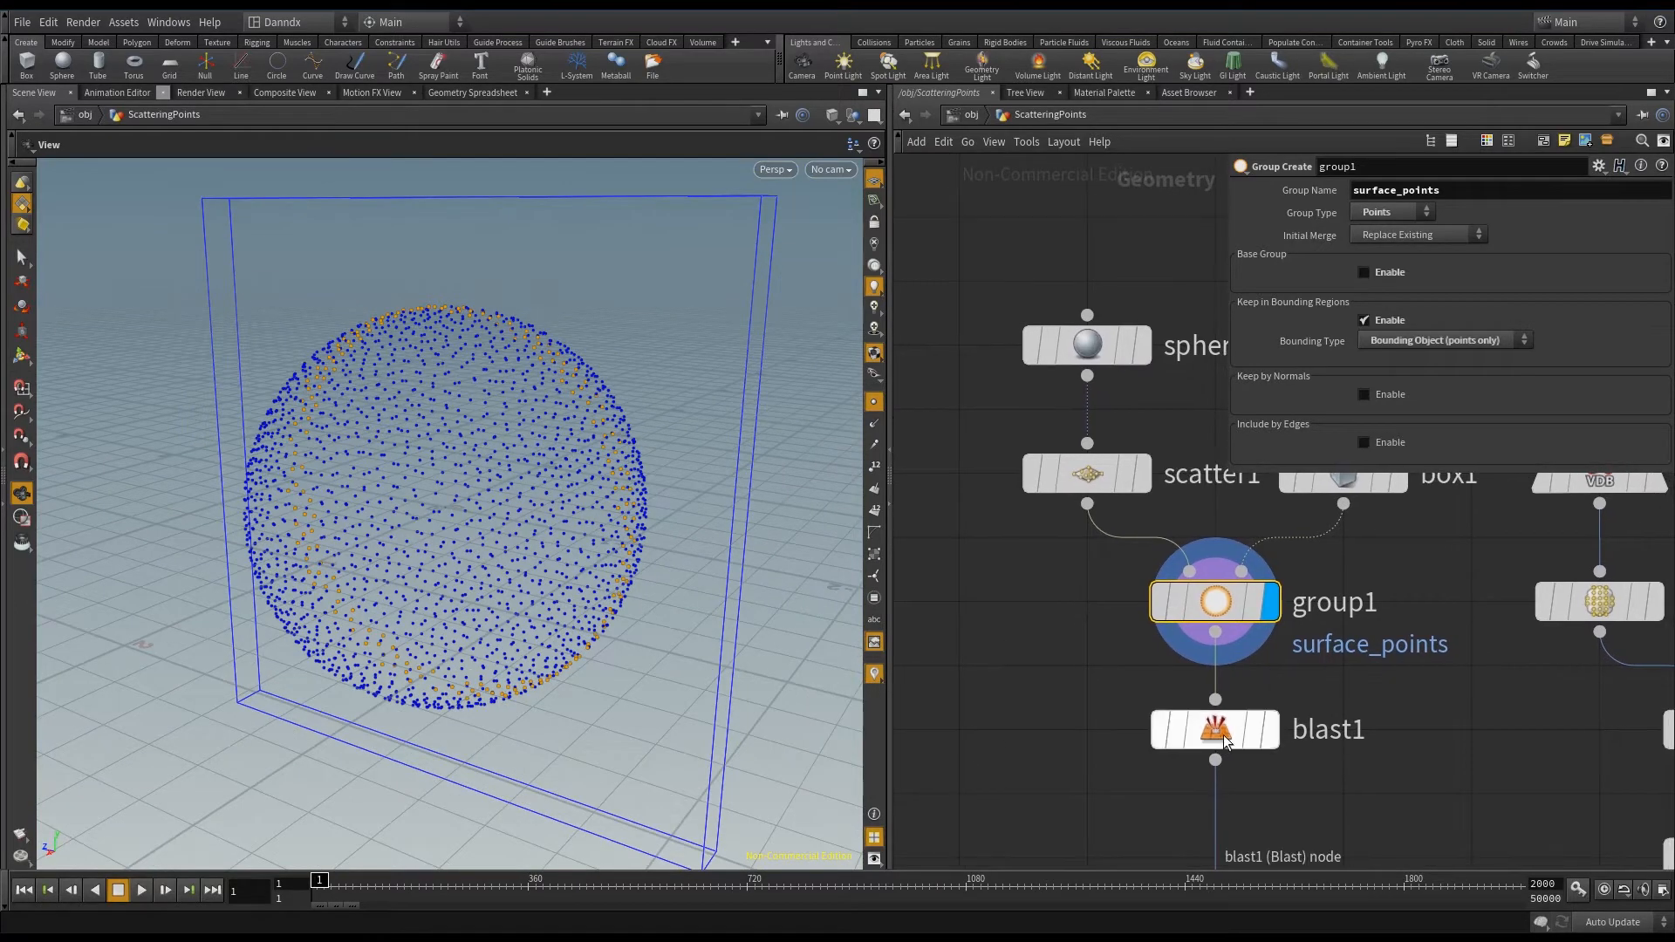
- Display blast1 keeping the surface_points slice and raise scatter1's count to 29552
click(1214, 729)
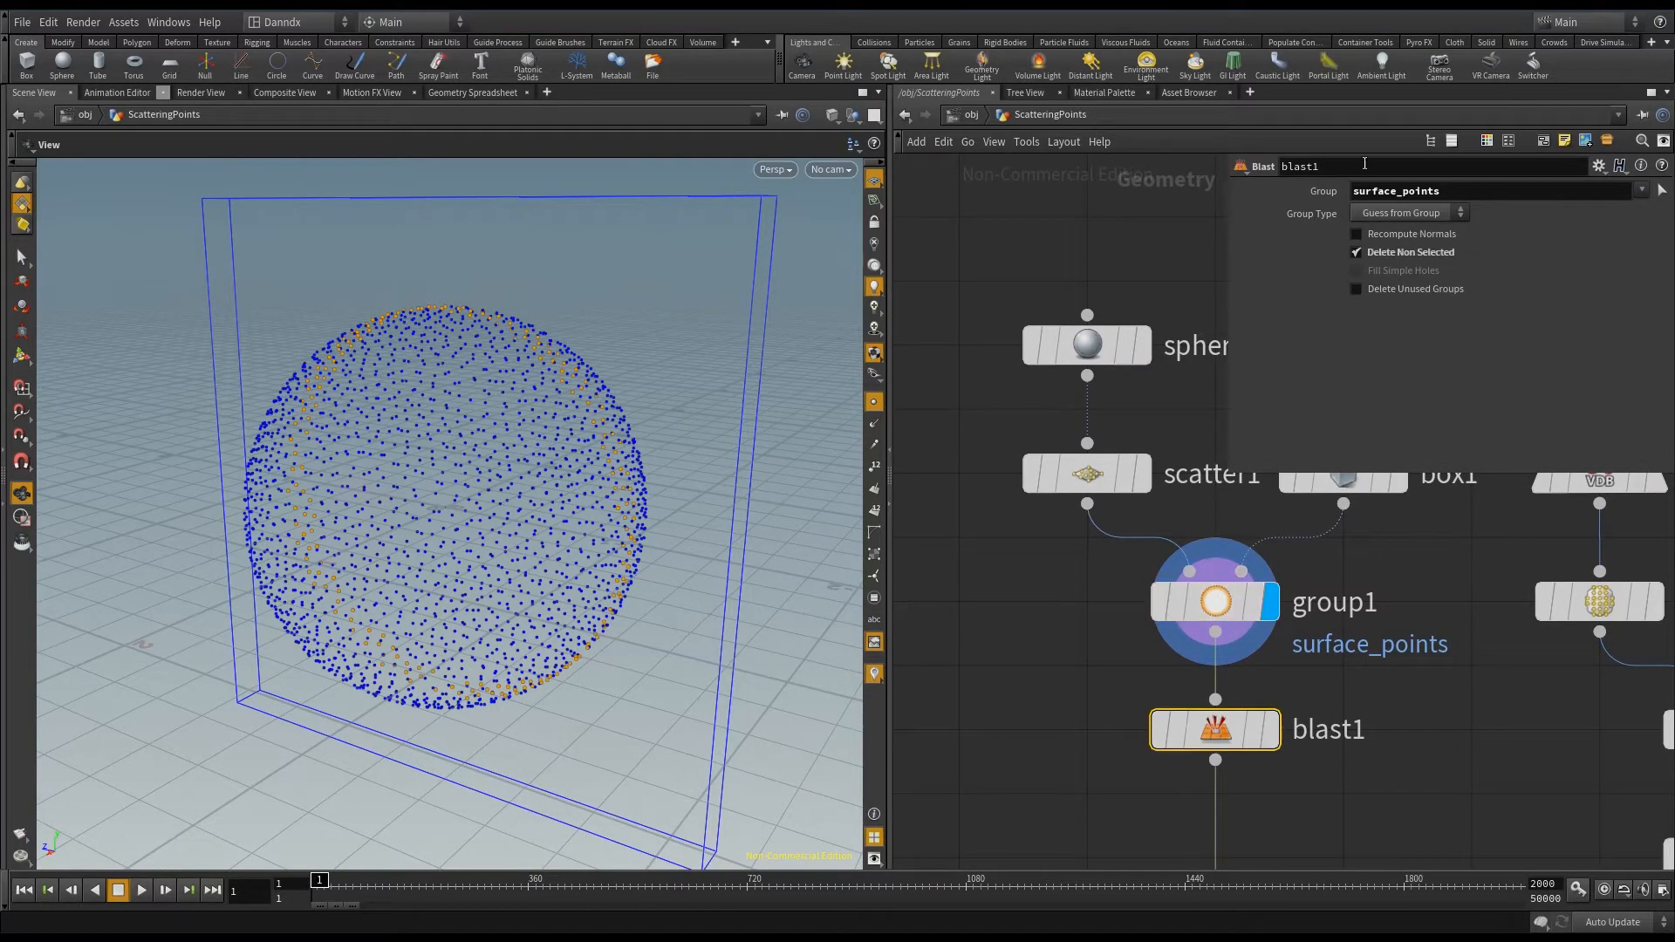
click(1214, 600)
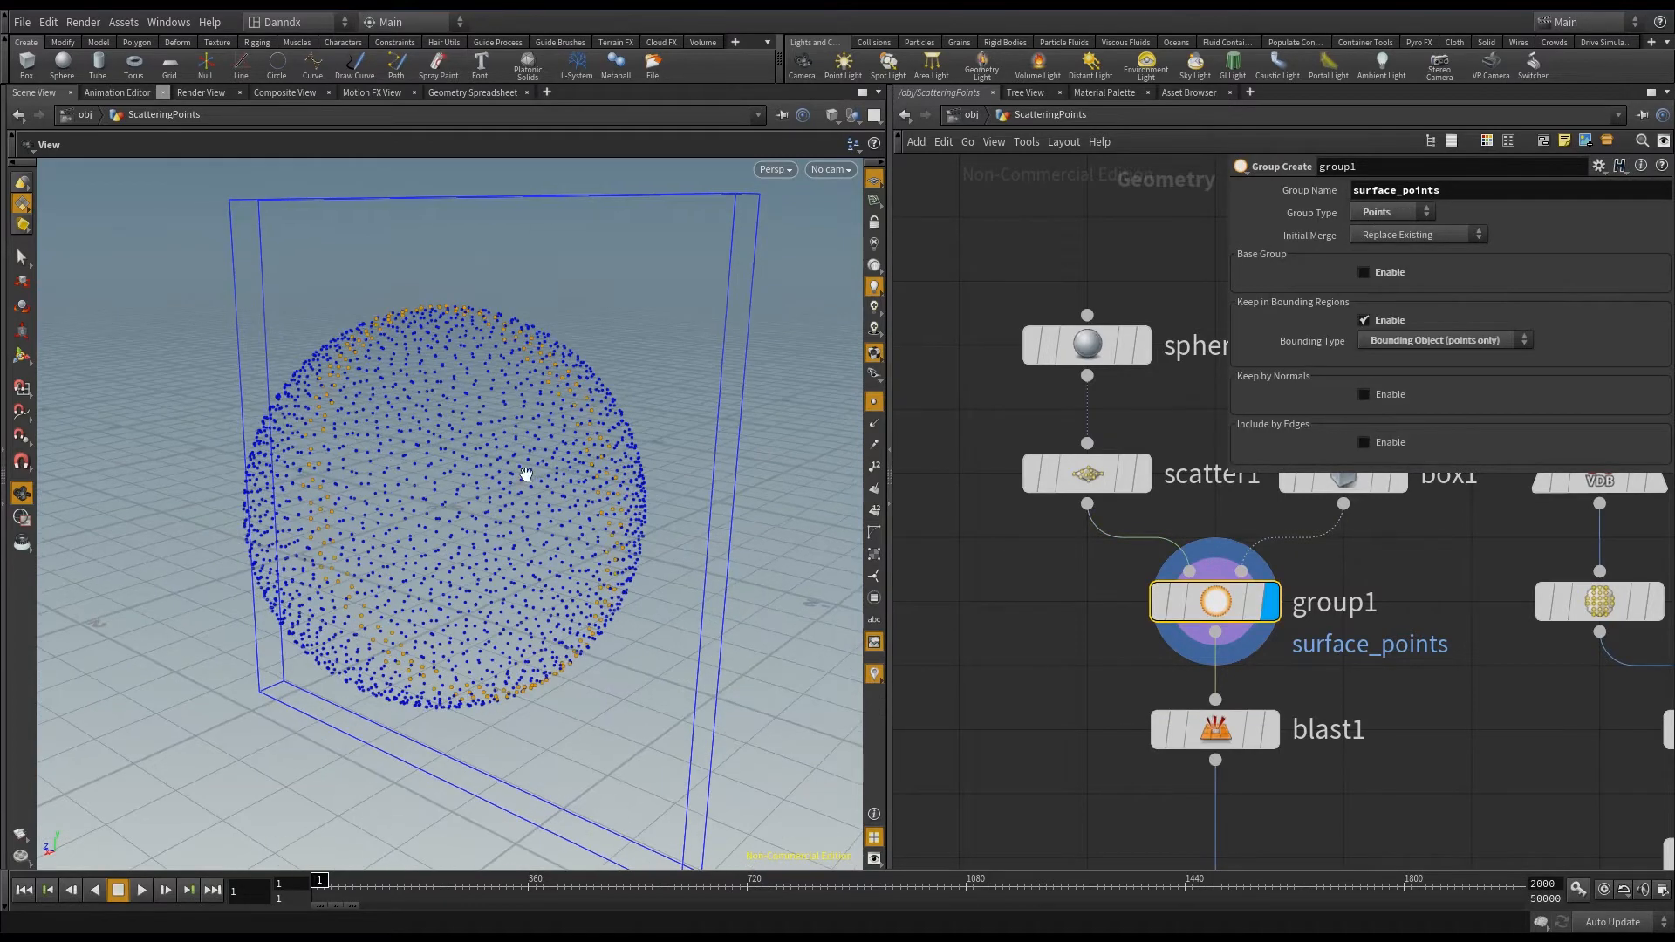
mouse_move(916, 725)
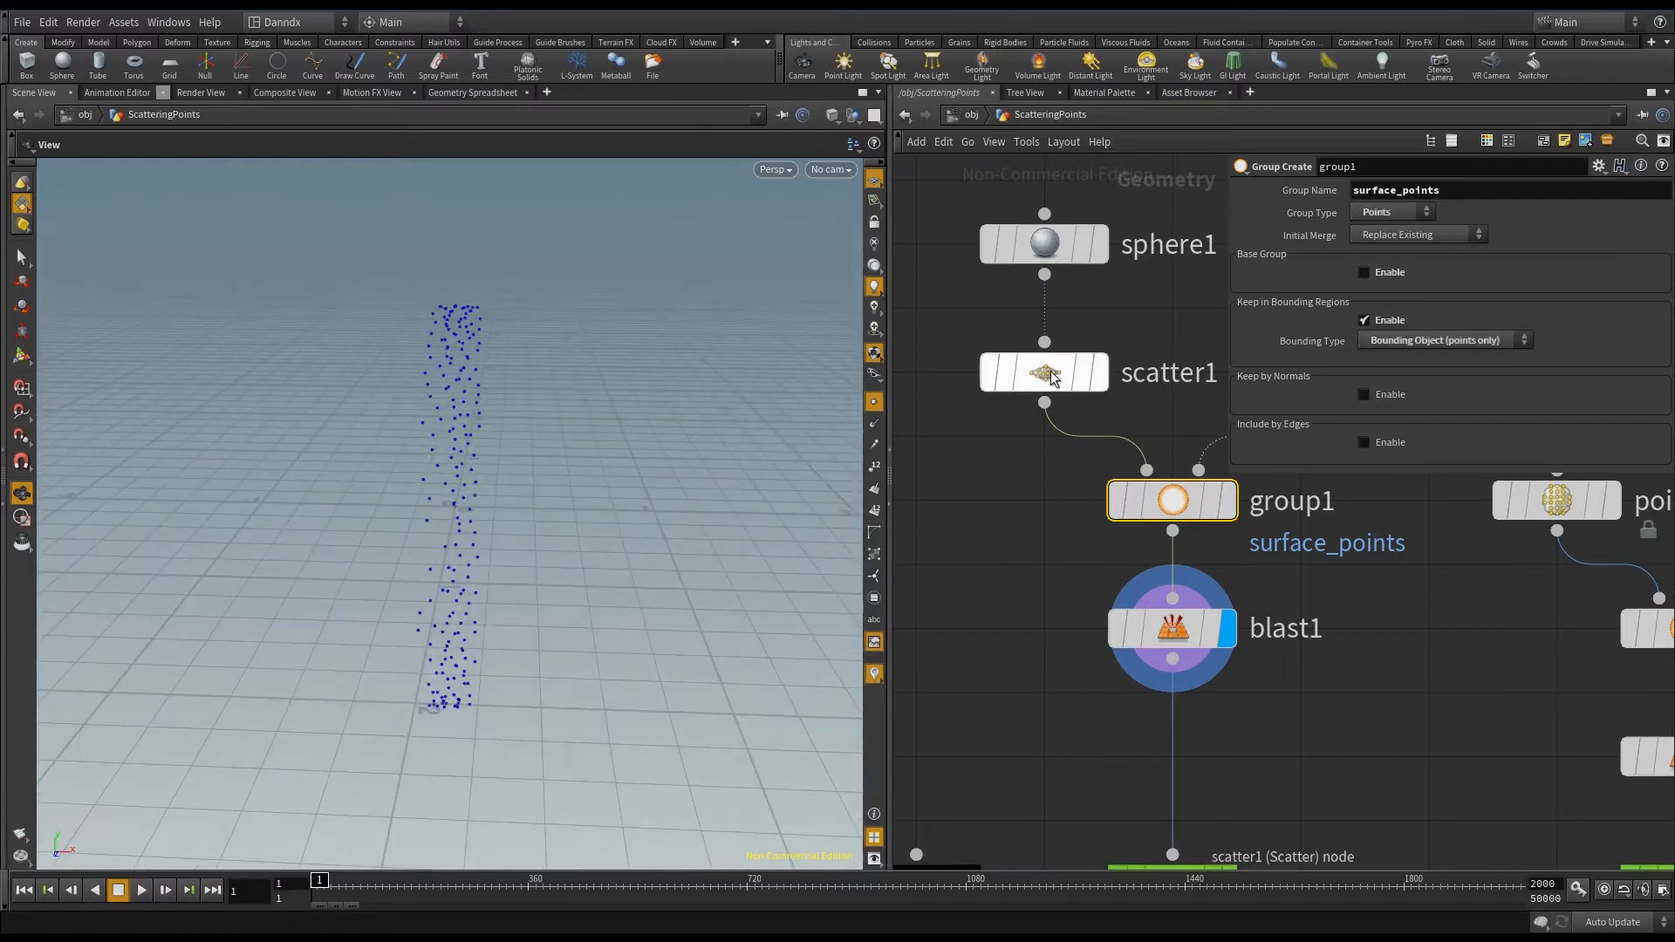
click(1044, 371)
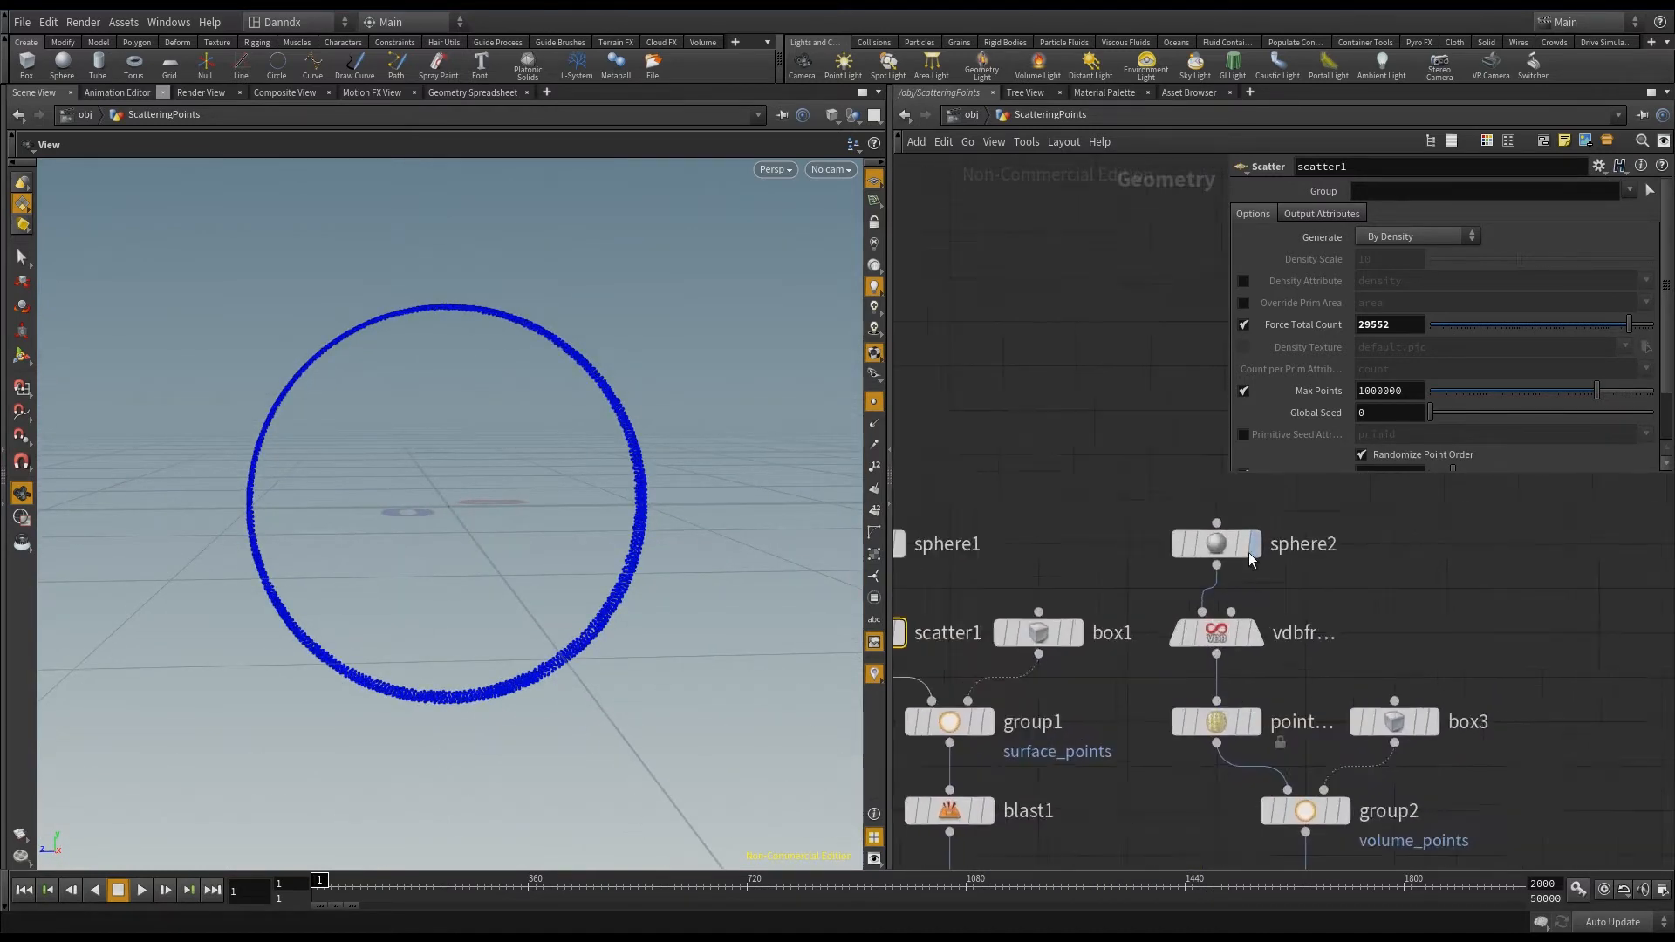
- Display sphere2, its VDB conversion, the grid points filling it, and the volume_points group
click(1214, 544)
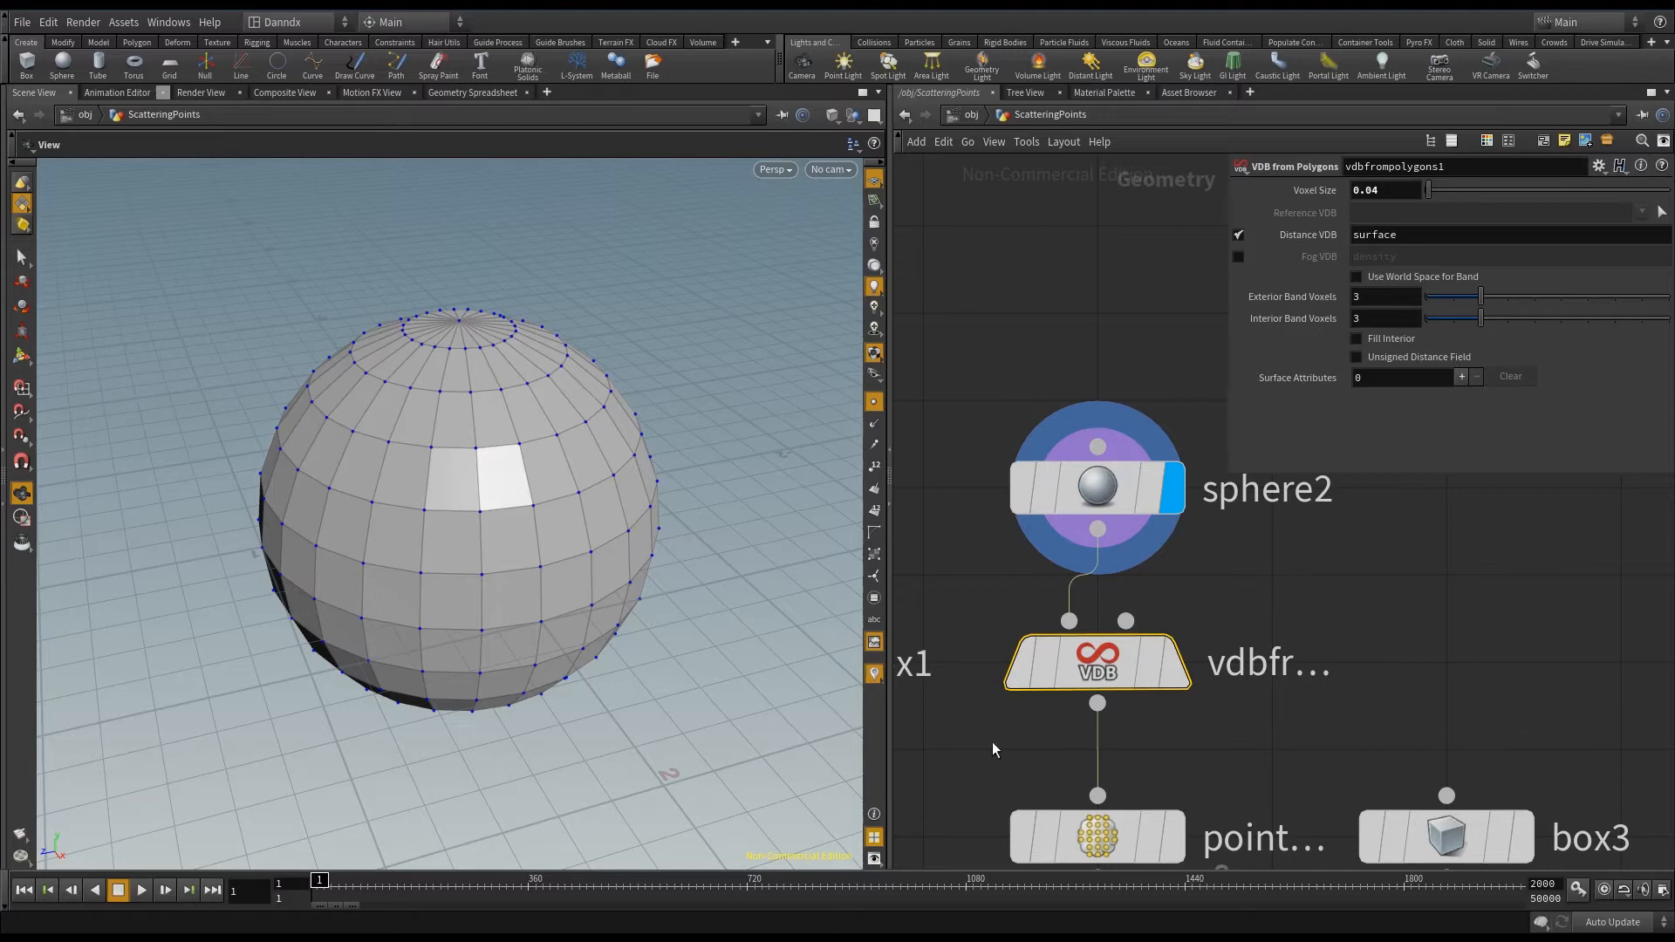
click(1095, 659)
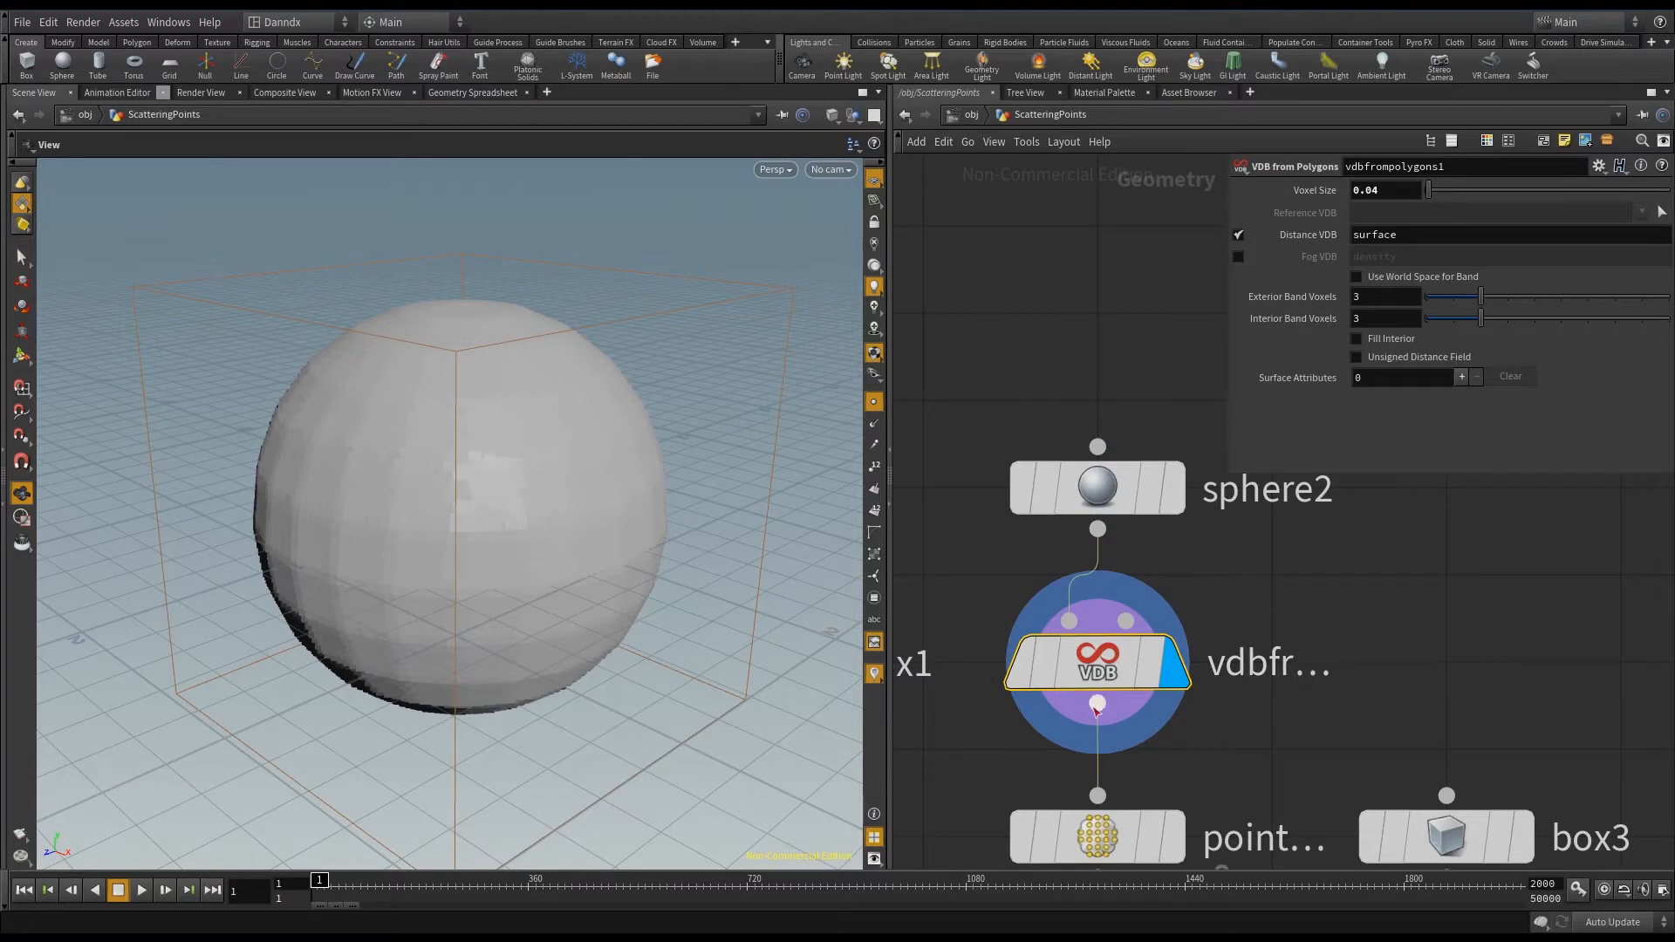
click(1389, 190)
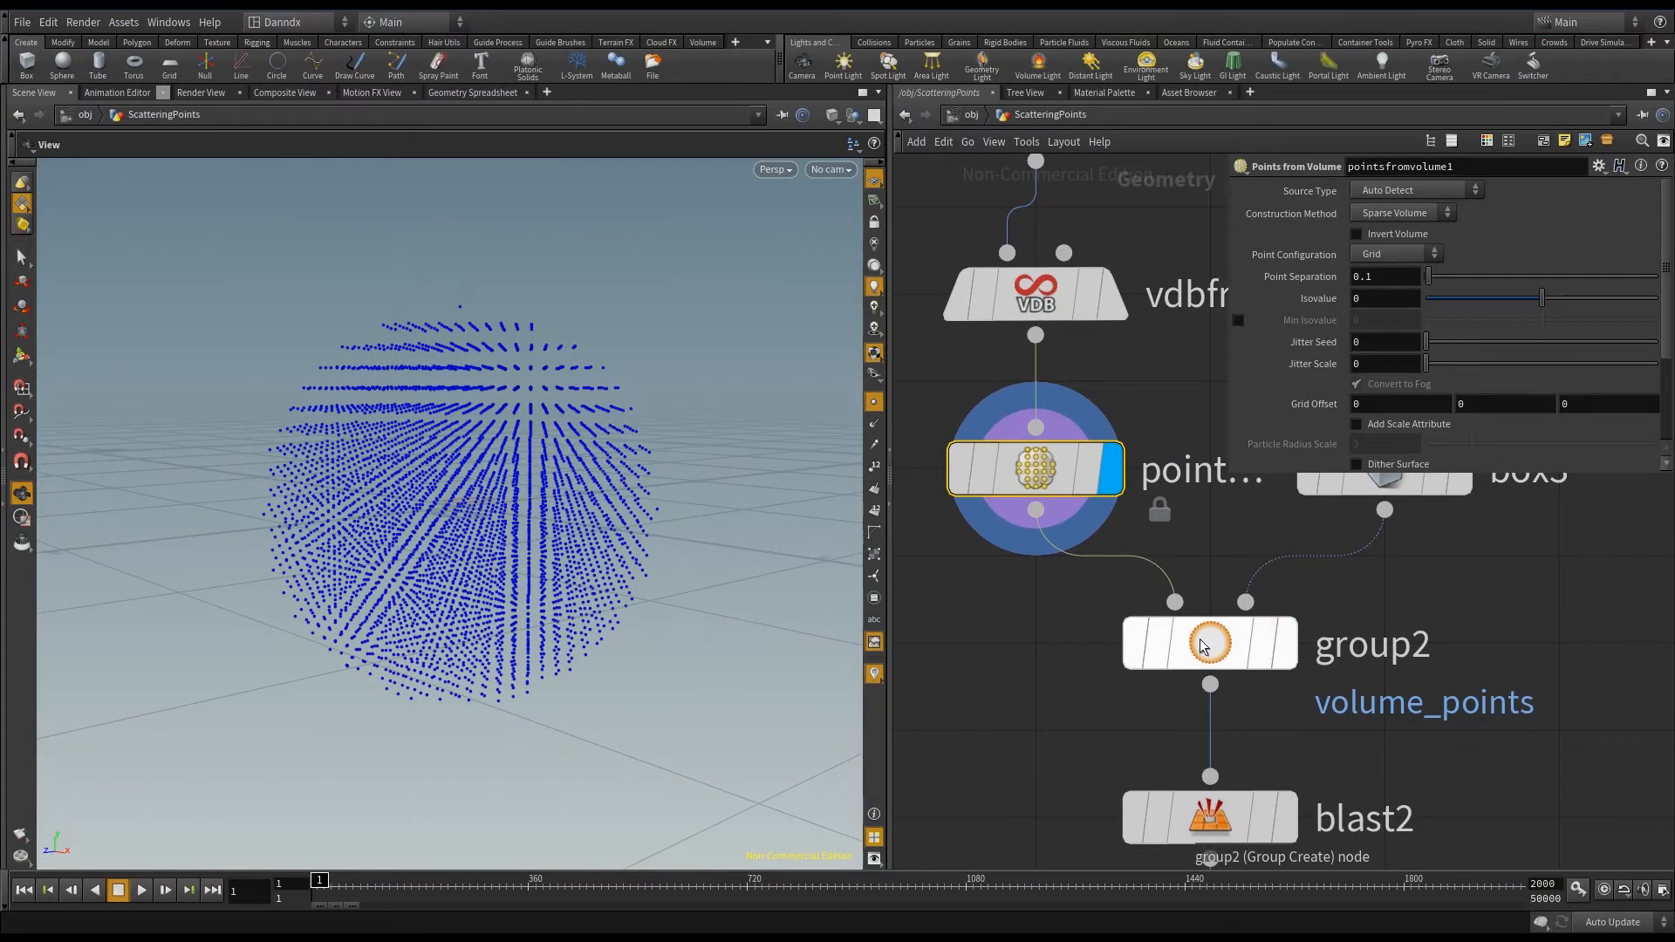
click(1209, 640)
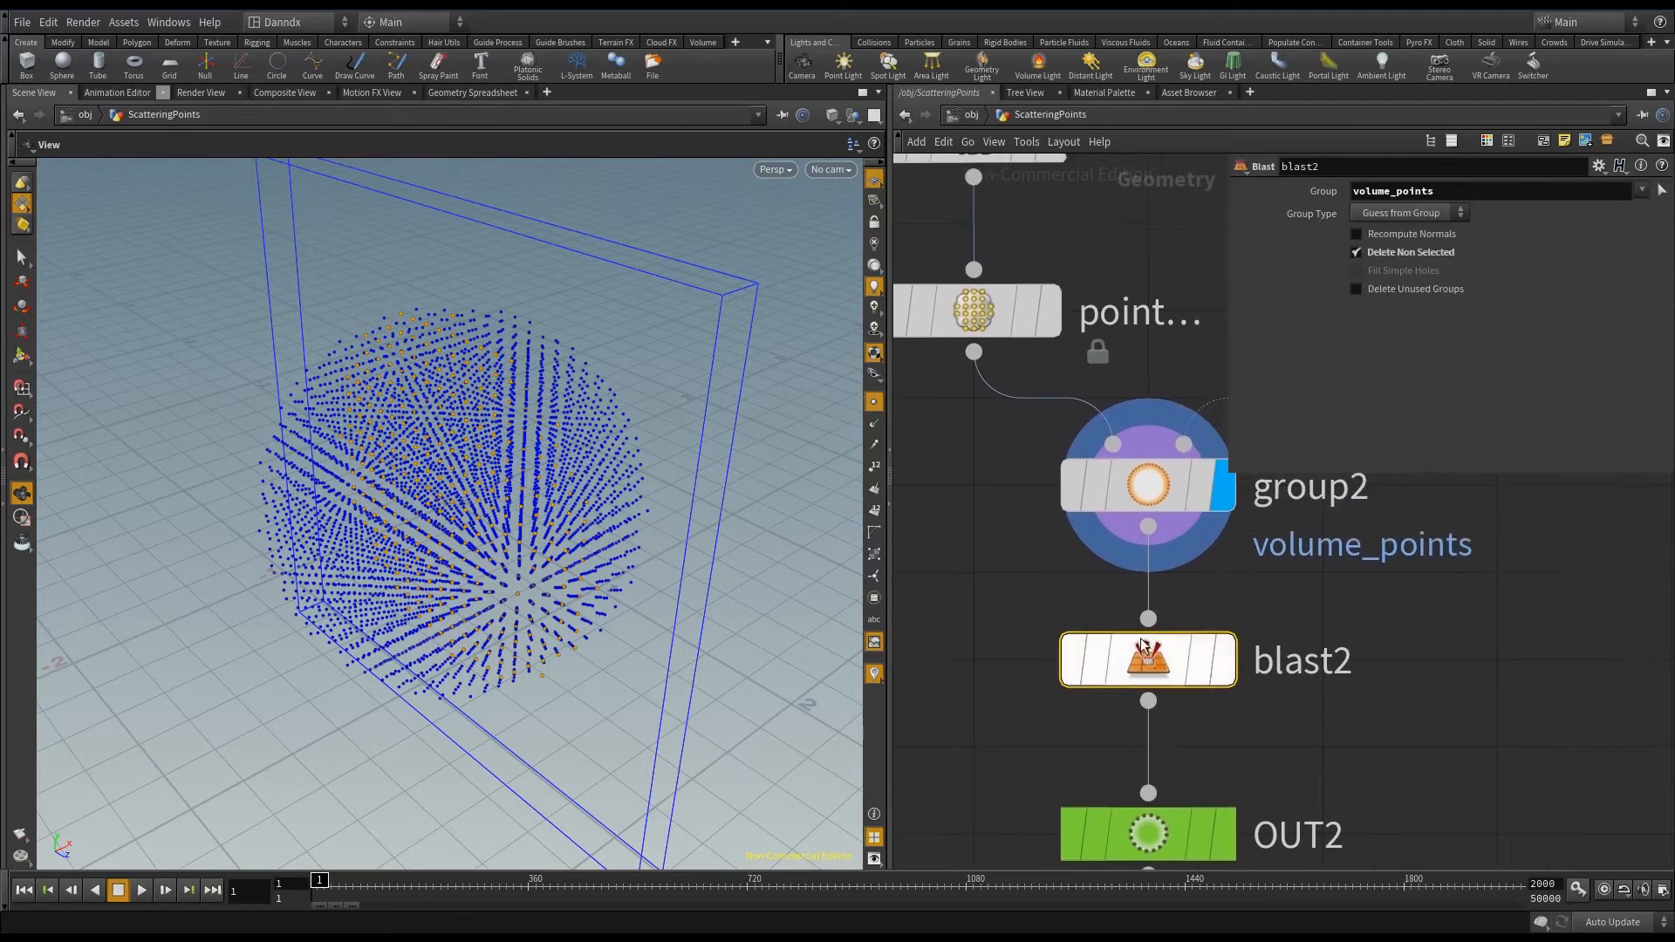
- Display OUT2 with the sliced volume points at 0.01 separation forming a dense disc
scroll(down, 3)
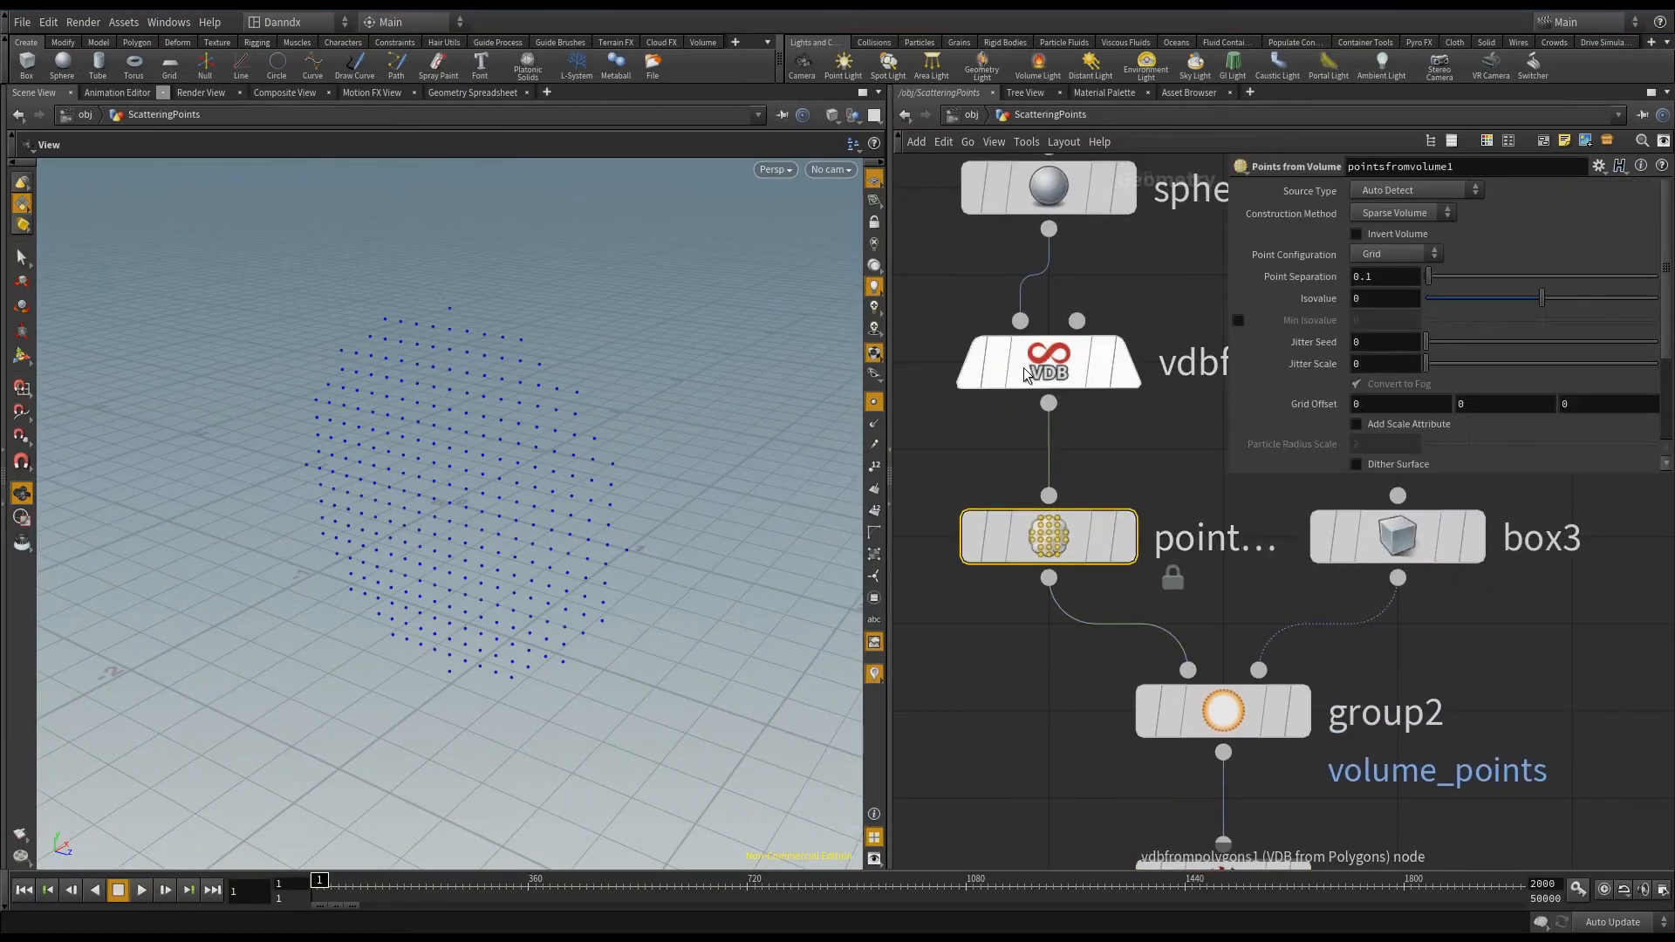
click(1389, 277)
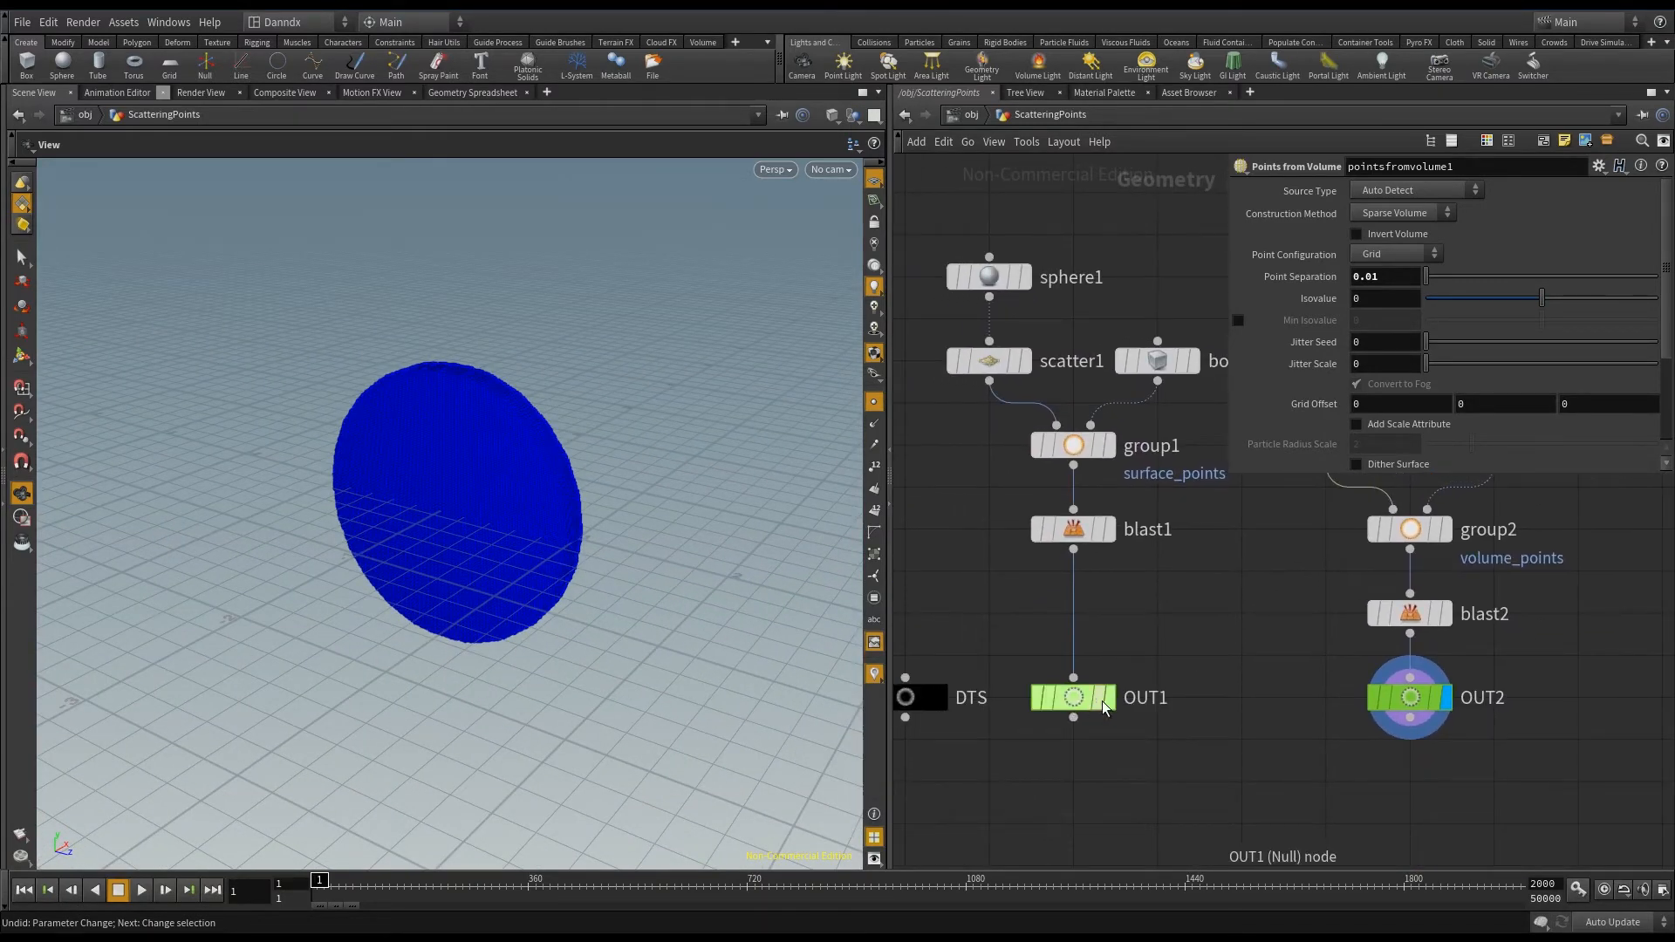
click(1072, 696)
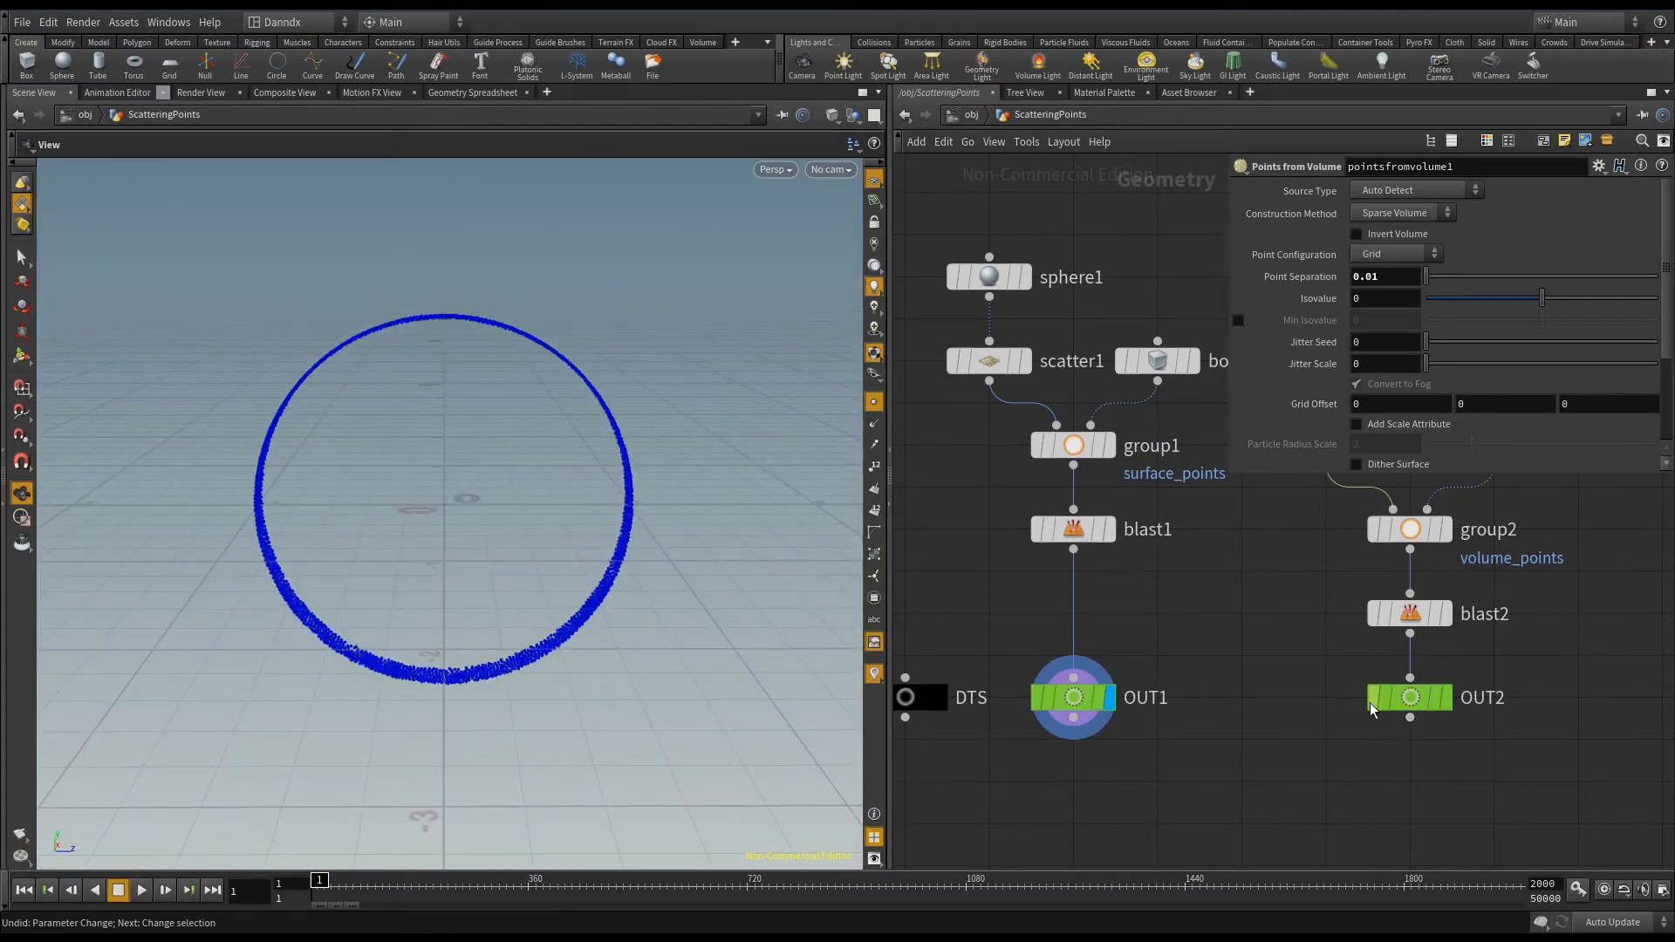
click(1408, 698)
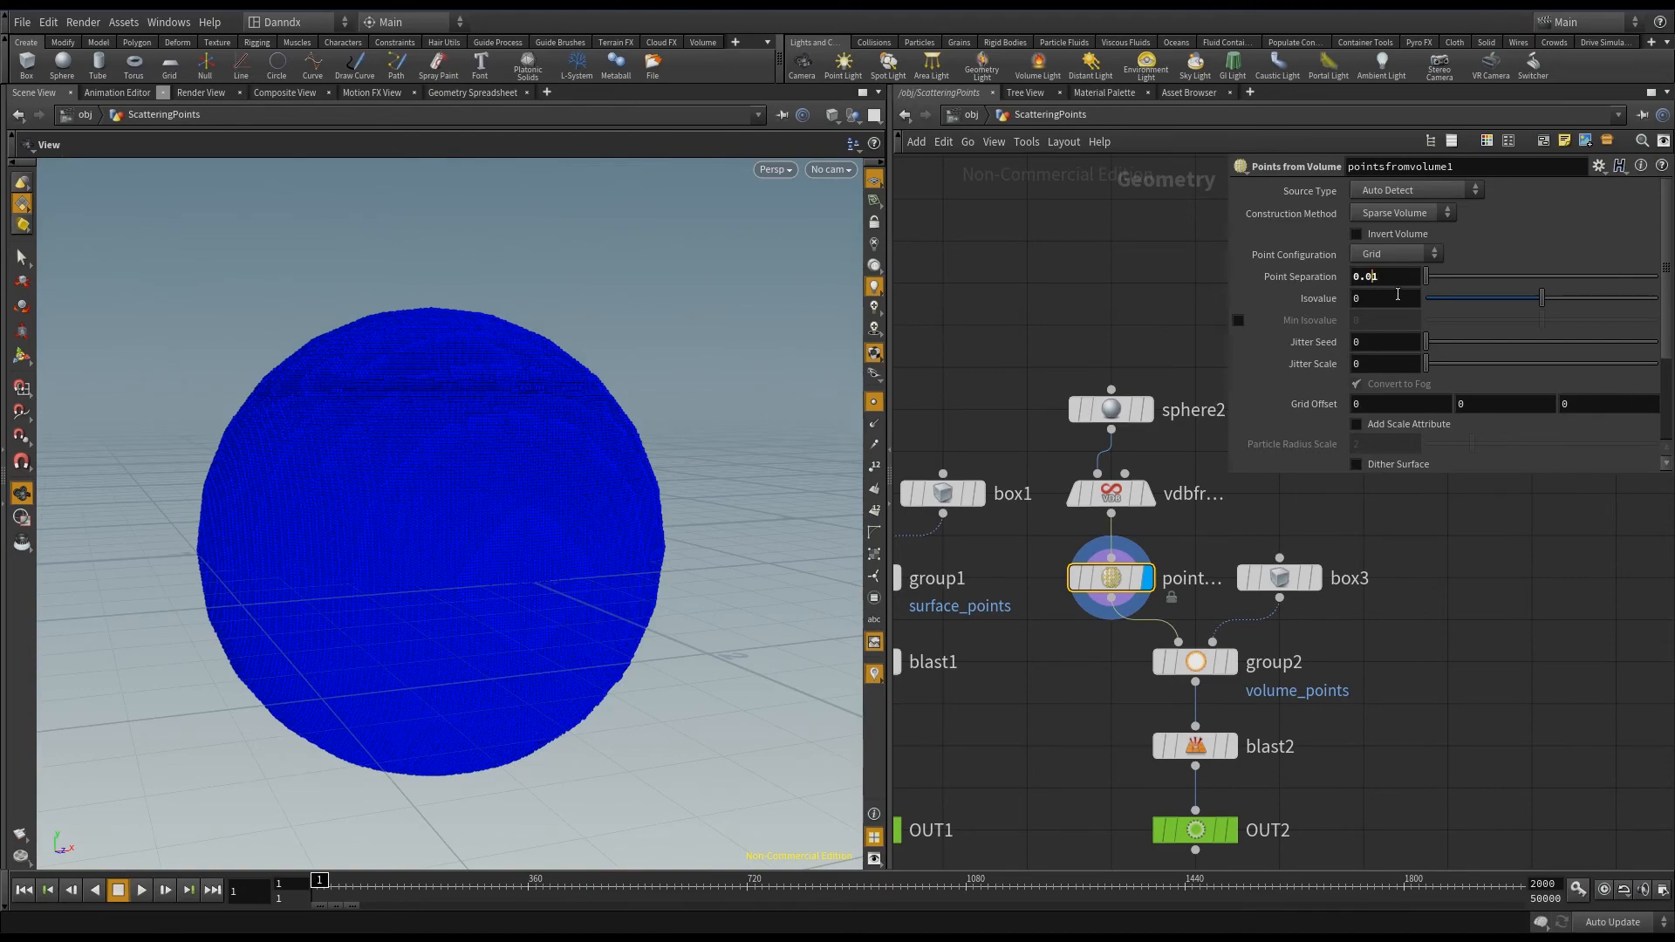
- Set Point Separation to 0.07 on pointsfromvolume1 and sphere2's Uniform Scale to 2
text(0.07)
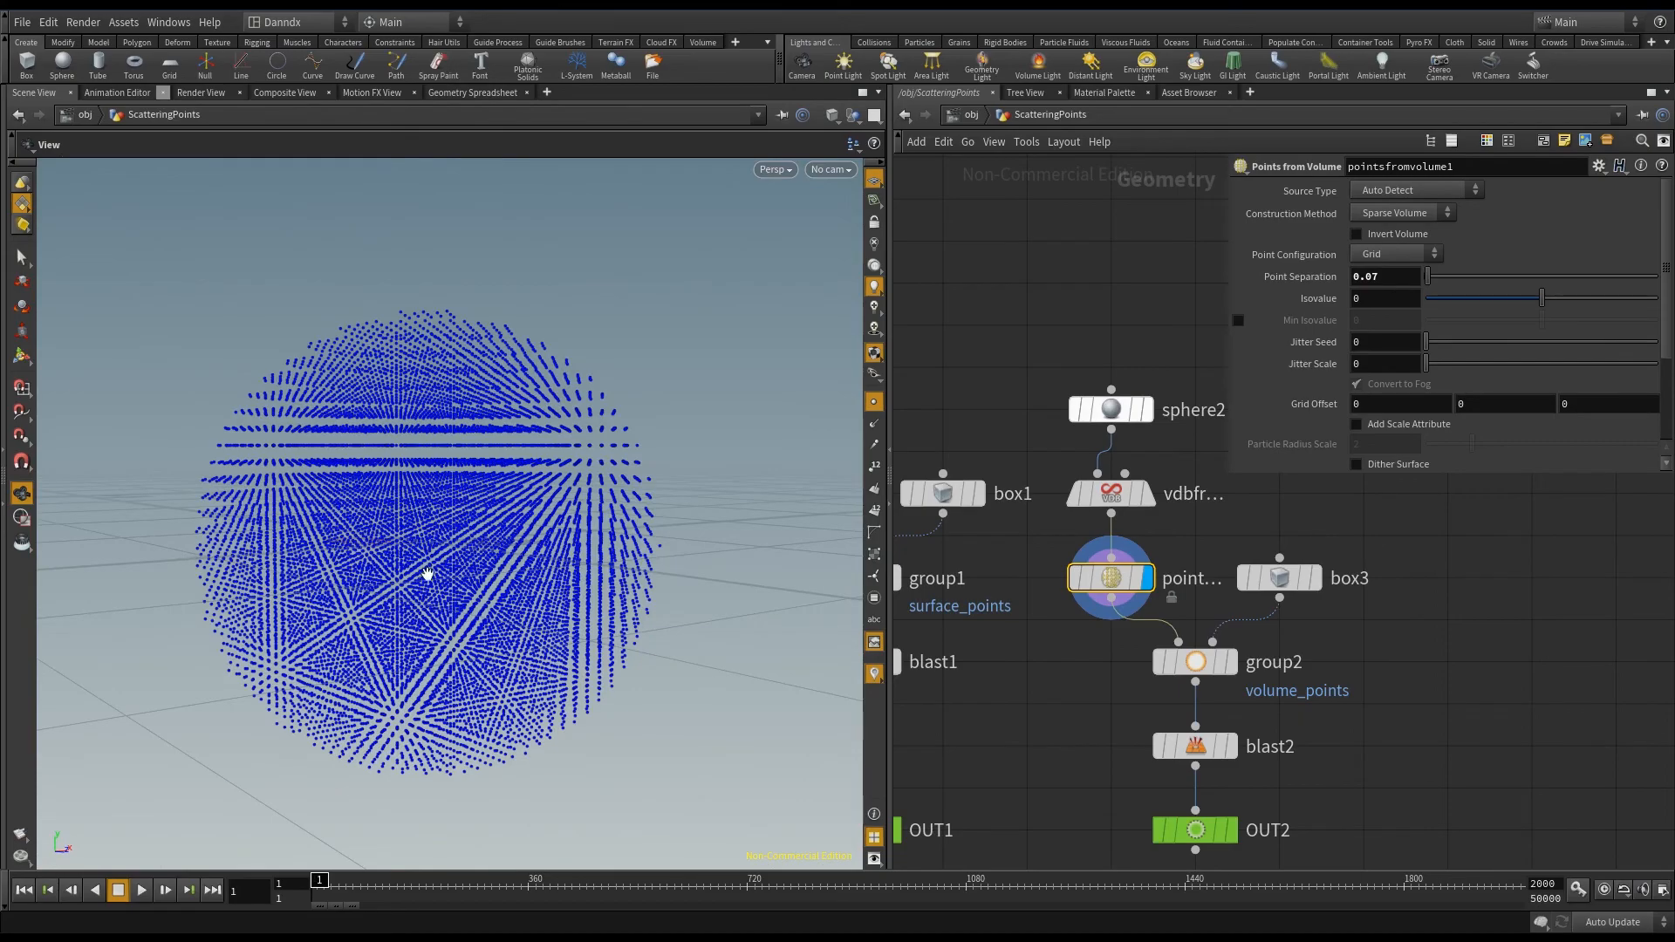
click(1111, 408)
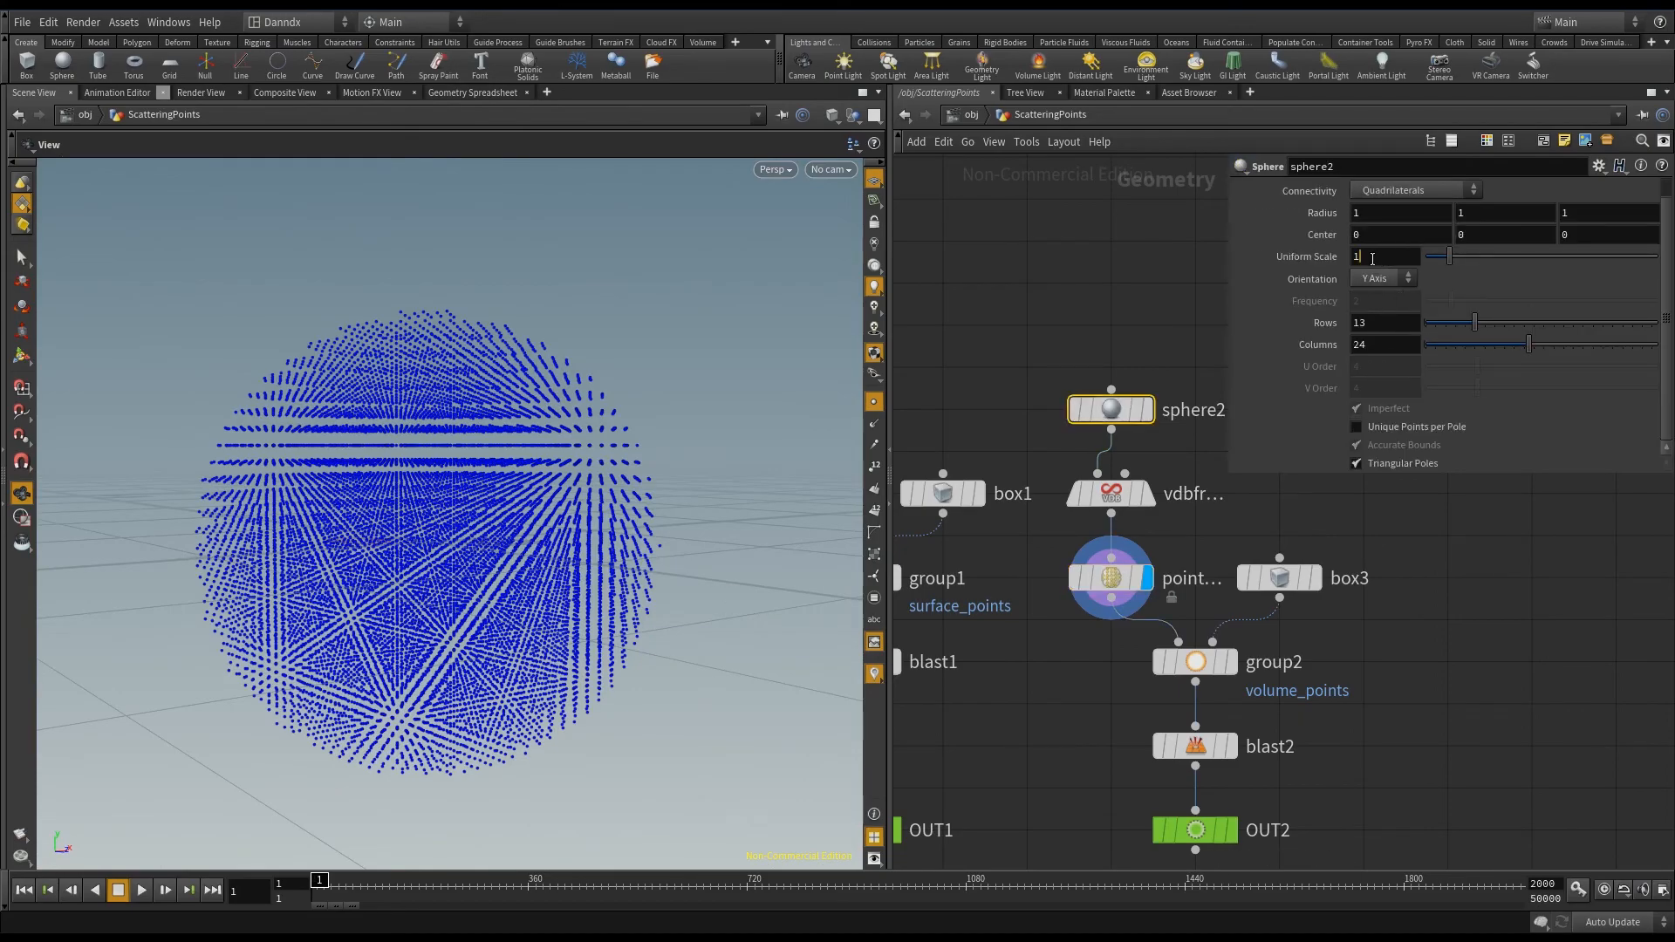
text(2)
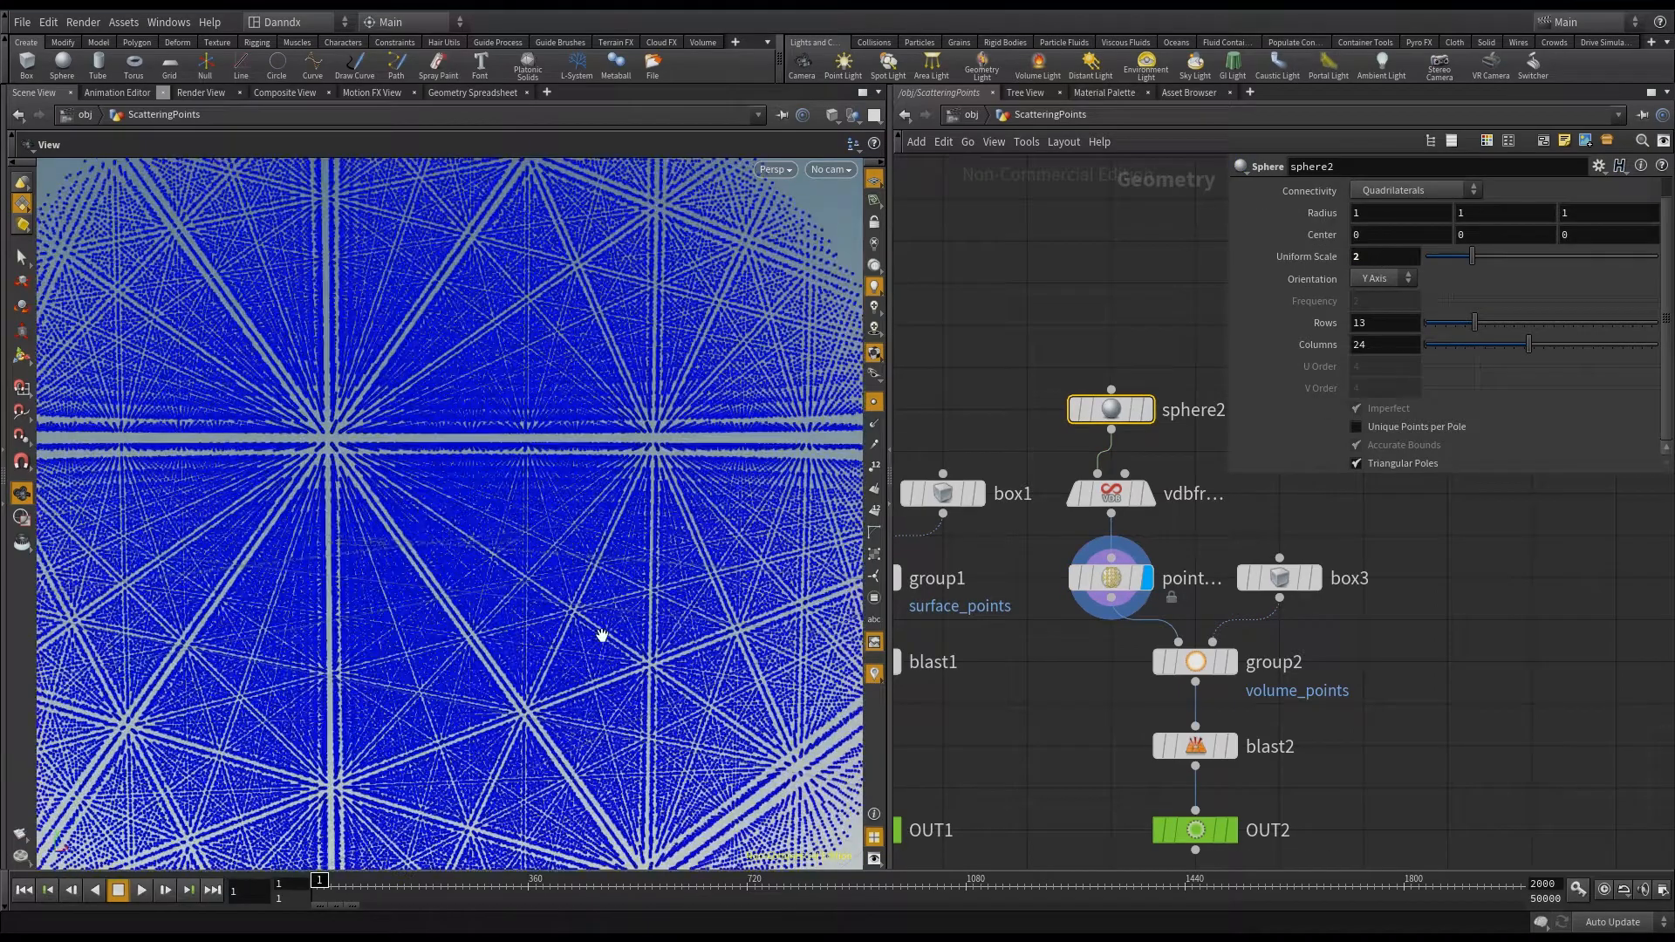